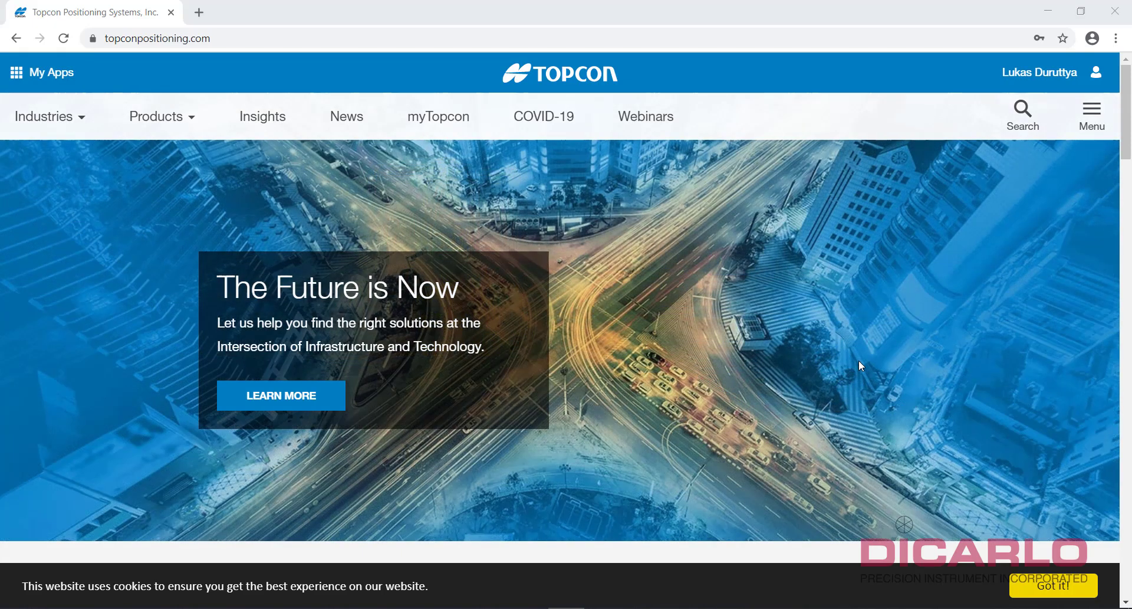
pyautogui.moveTo(694, 221)
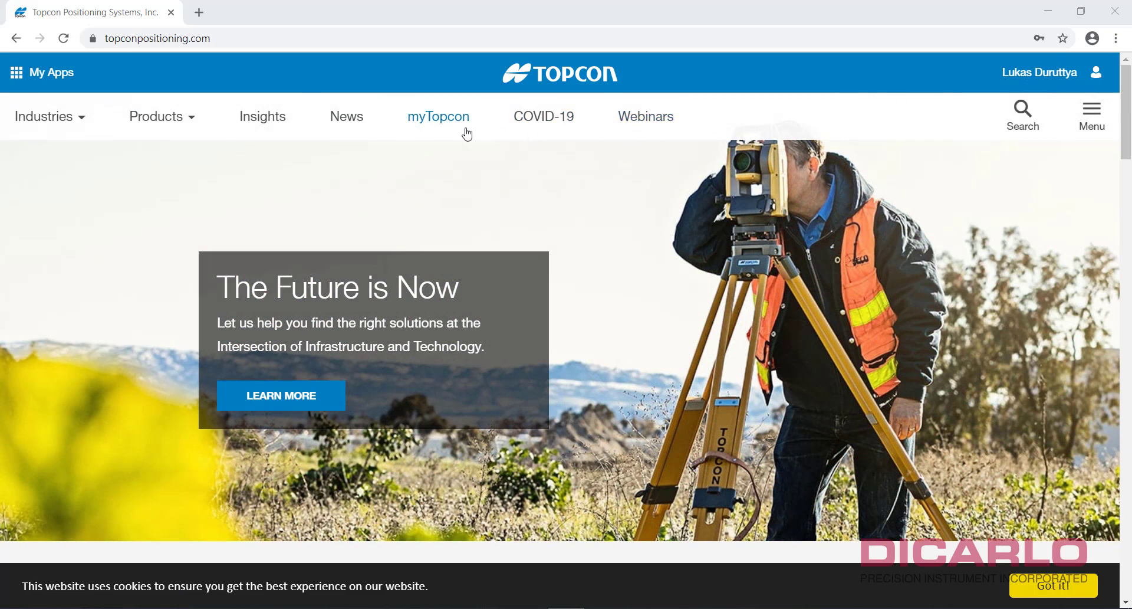
# Browse myTopcon support to the Products page listing GNSS receivers such as HiPer V.
pyautogui.click(543, 117)
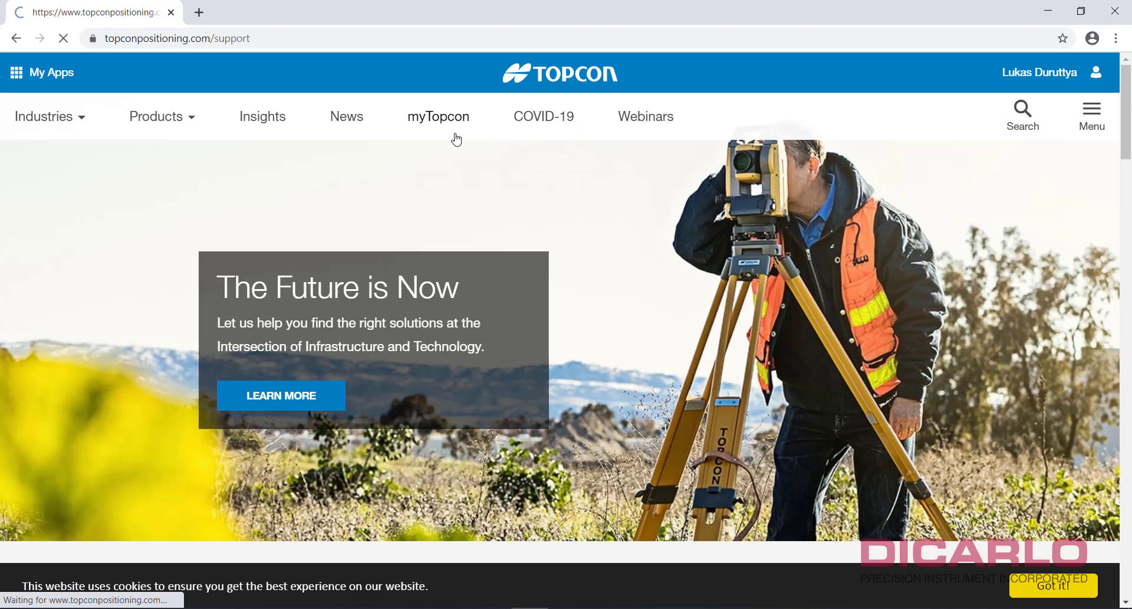
pyautogui.click(438, 116)
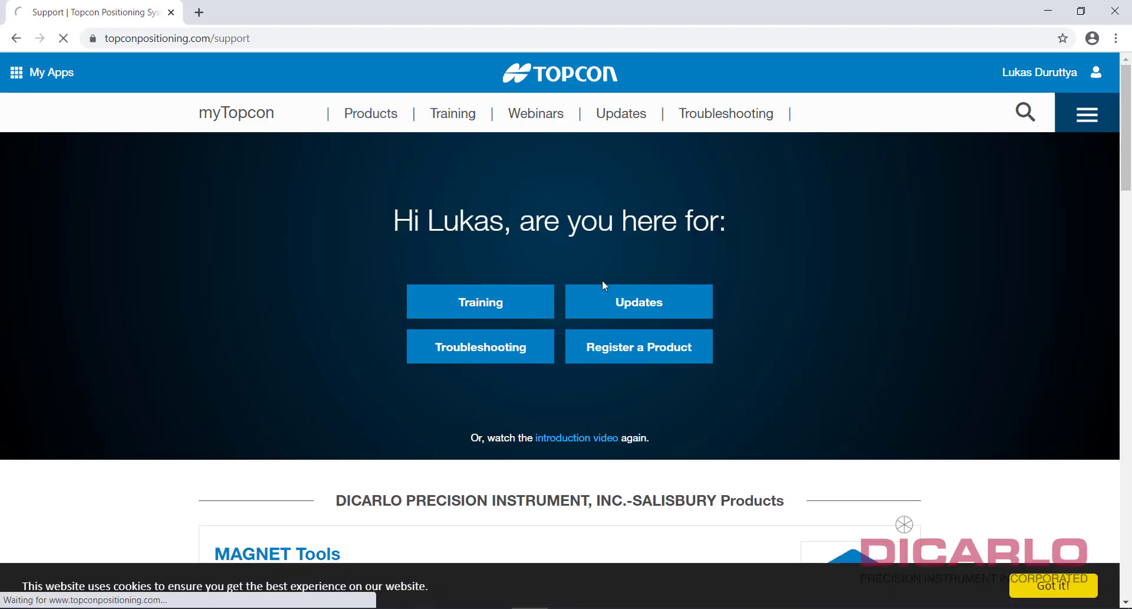
pyautogui.moveTo(601, 282)
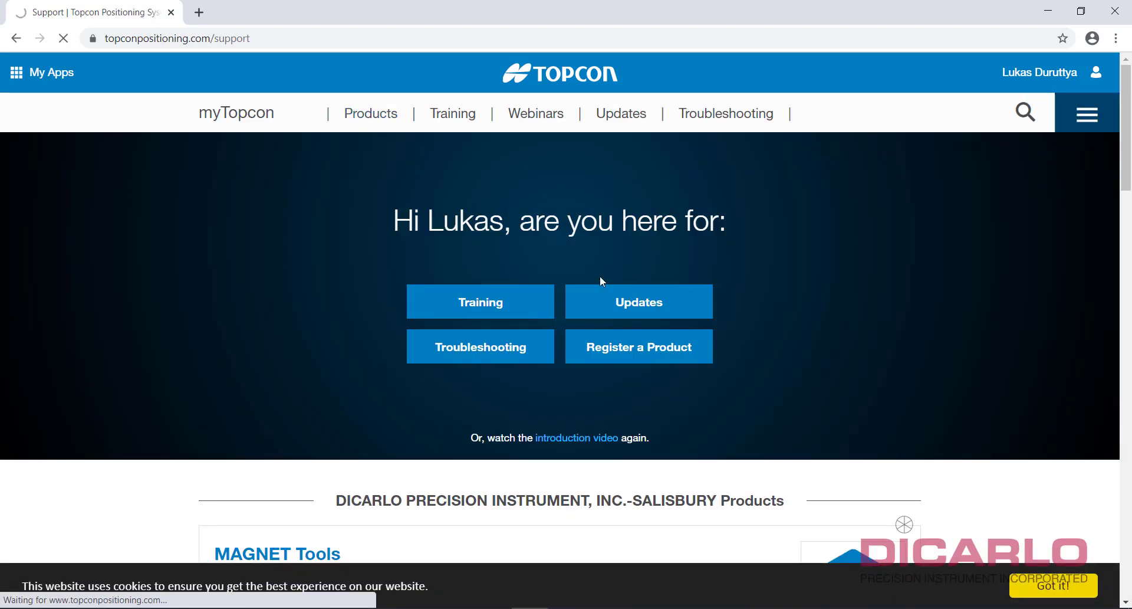
pyautogui.click(371, 114)
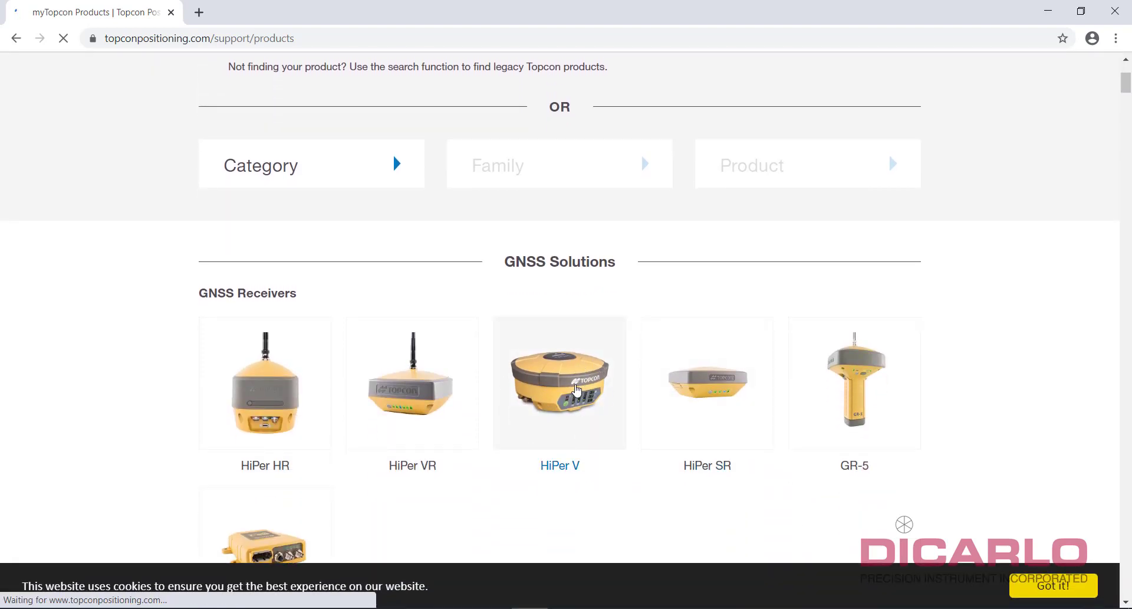
# Open the HiPer V Firmware & Software Updates page and scroll to the firmware list.
pyautogui.click(560, 383)
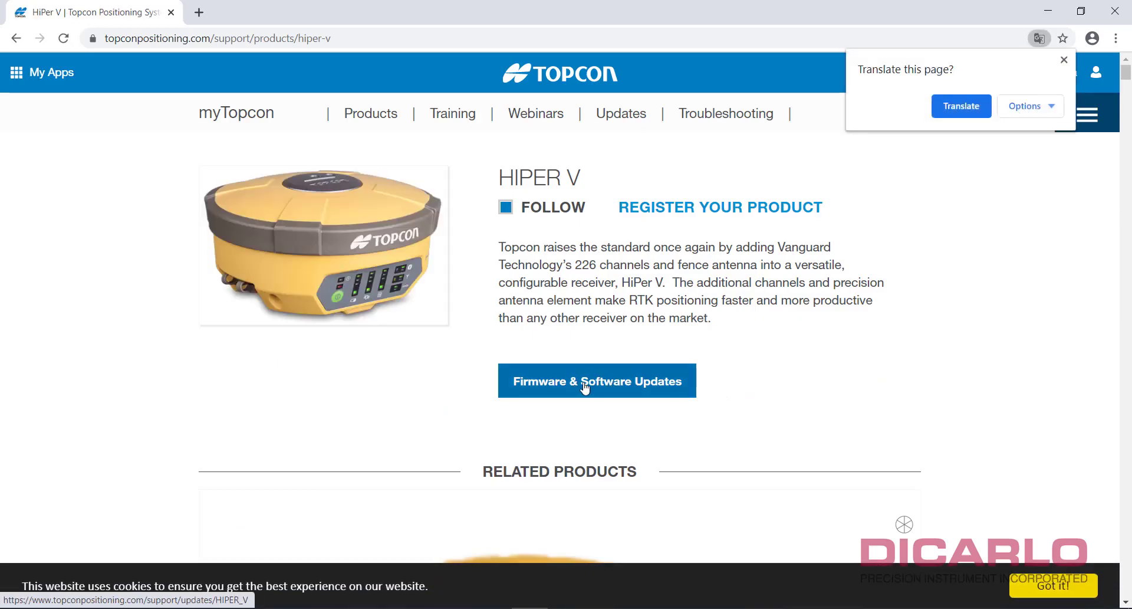
pyautogui.click(596, 380)
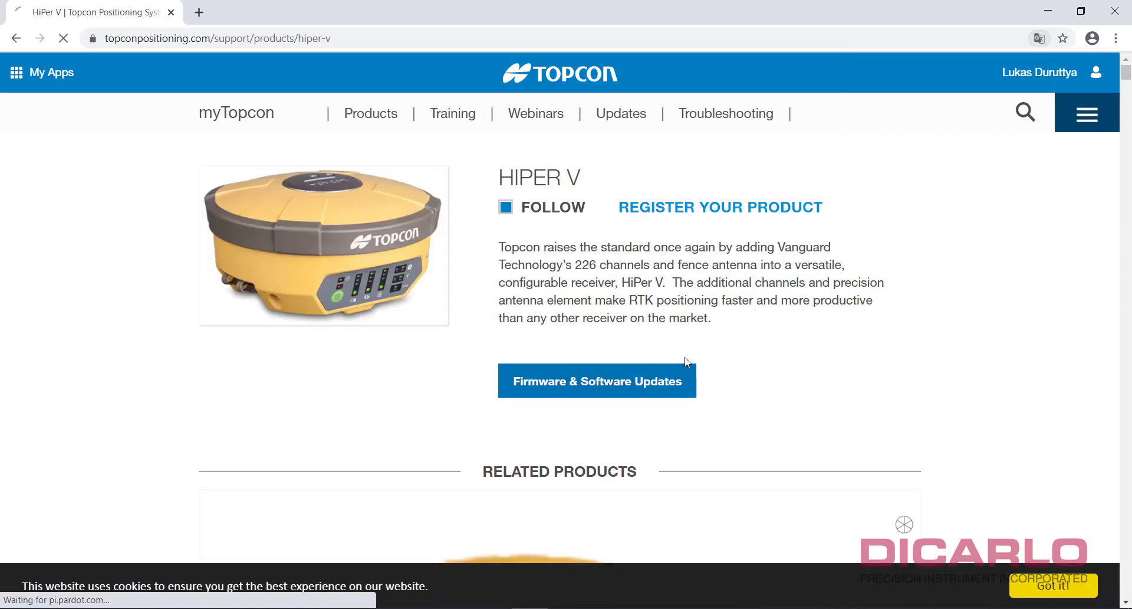
pyautogui.click(597, 380)
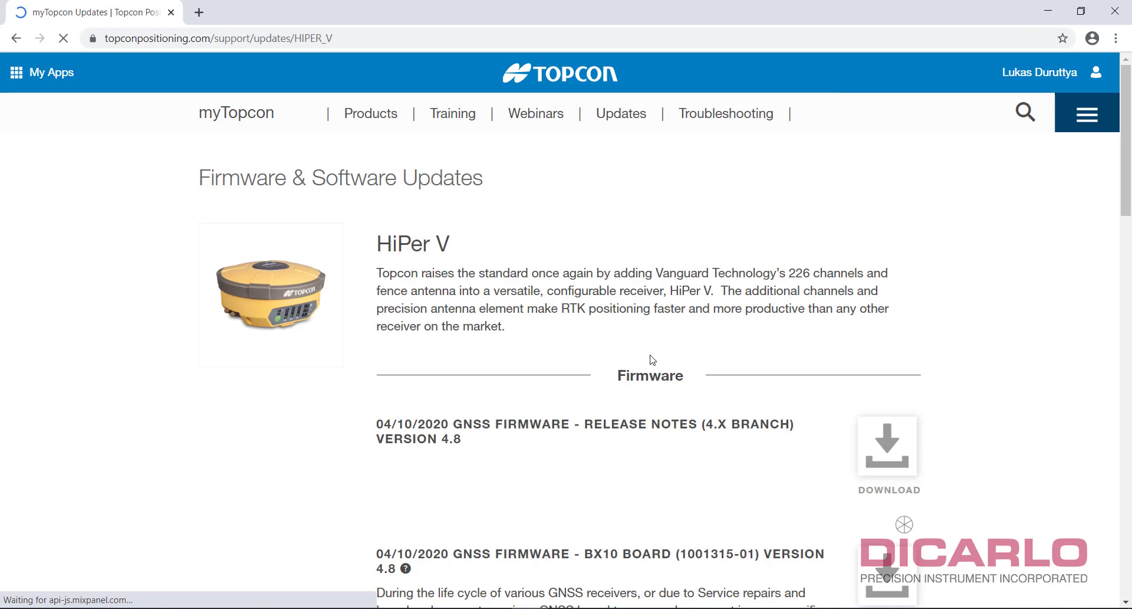
pyautogui.scroll(-3)
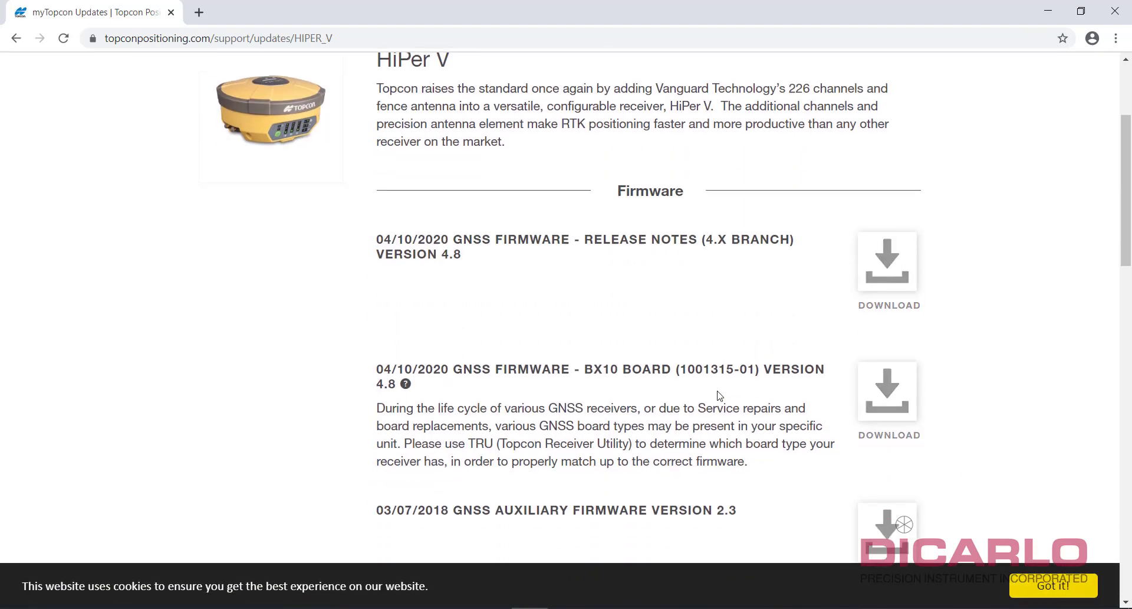
pyautogui.scroll(-3)
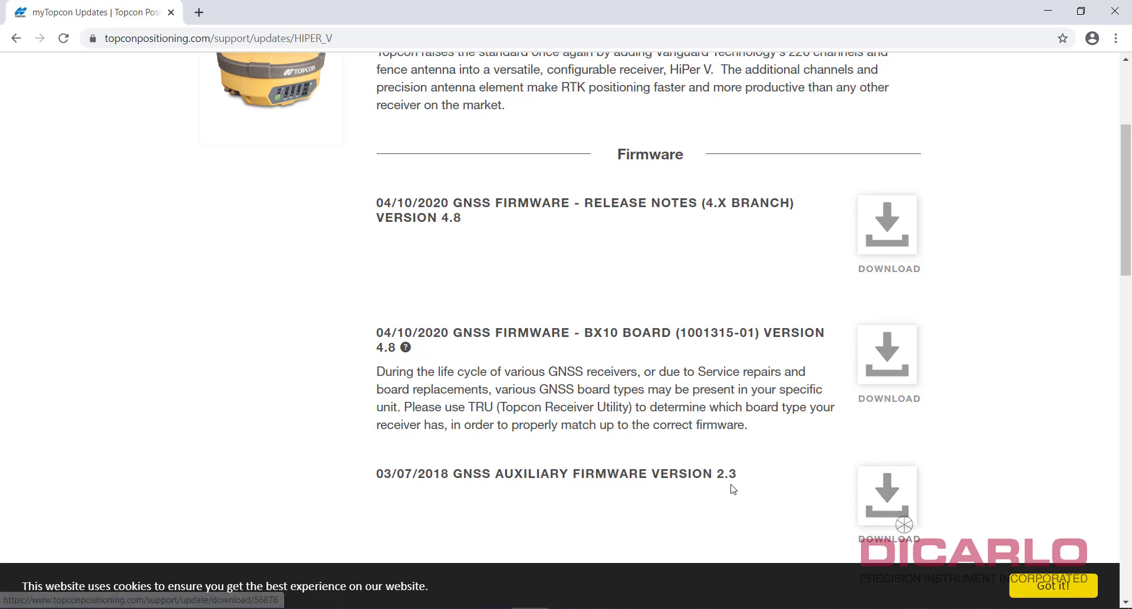
pyautogui.moveTo(781, 377)
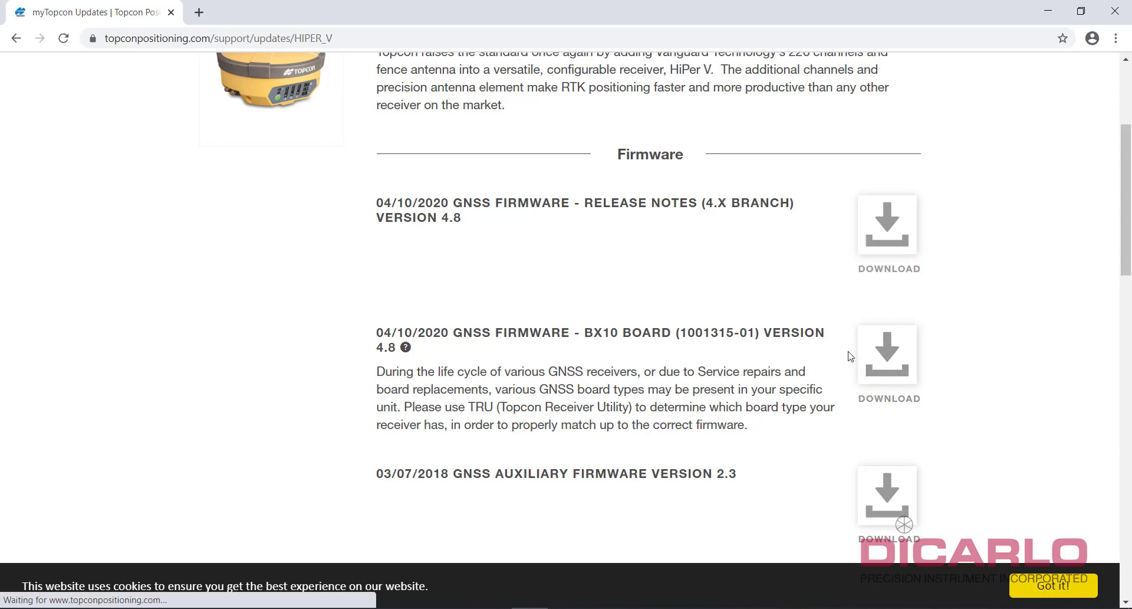
# Download and open the BX10 4.8 firmware zip, then add a new folder in D:\Backup\Topcon\Firmware\Hiper V.
pyautogui.click(887, 357)
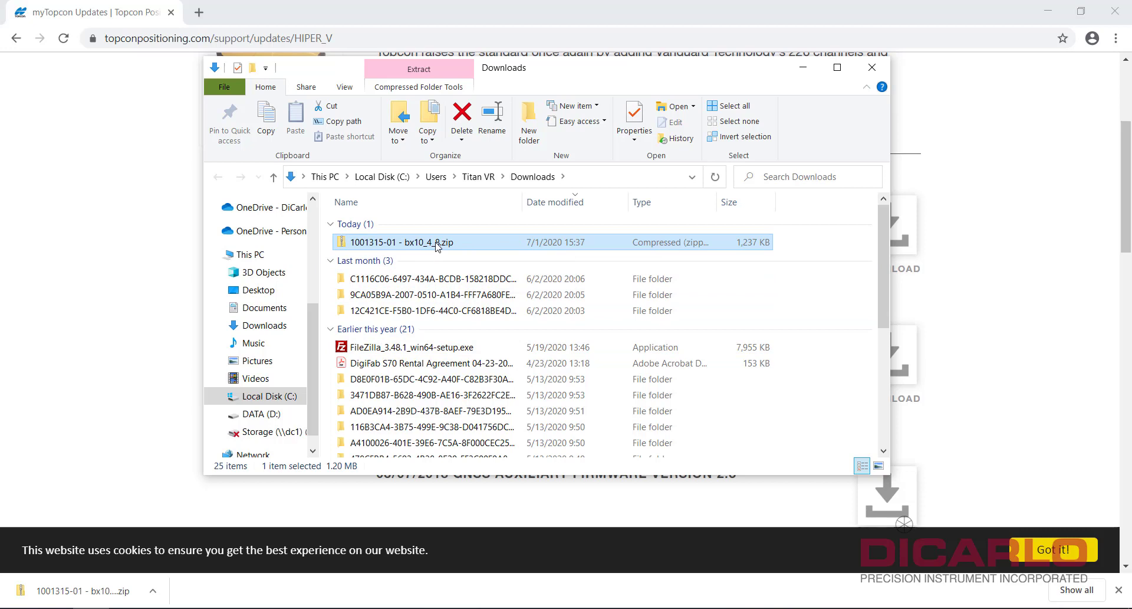
pyautogui.doubleClick(397, 241)
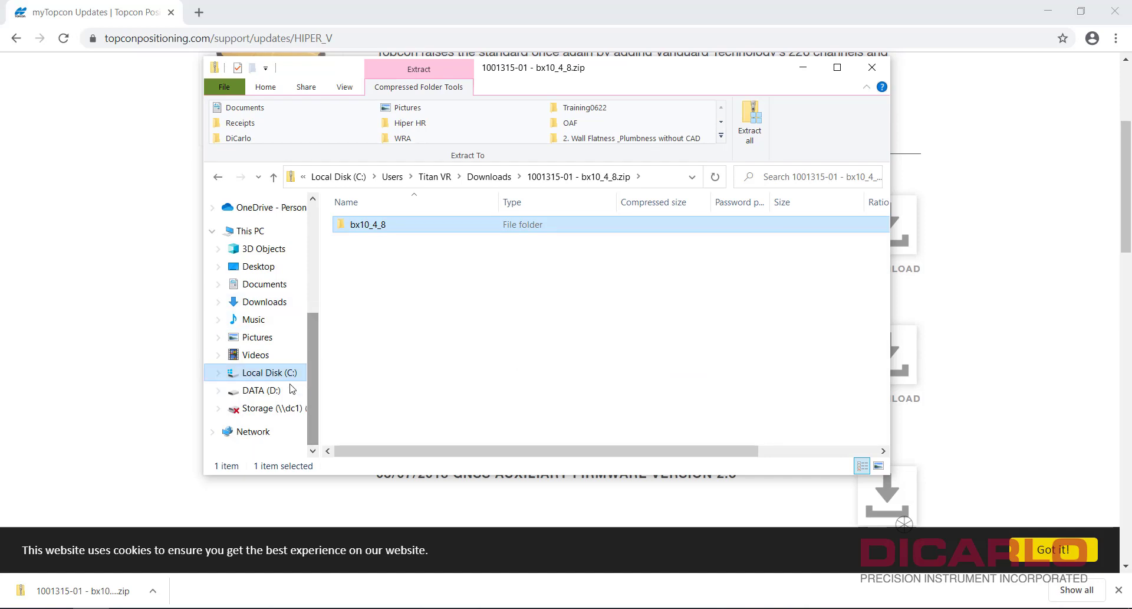
pyautogui.click(260, 389)
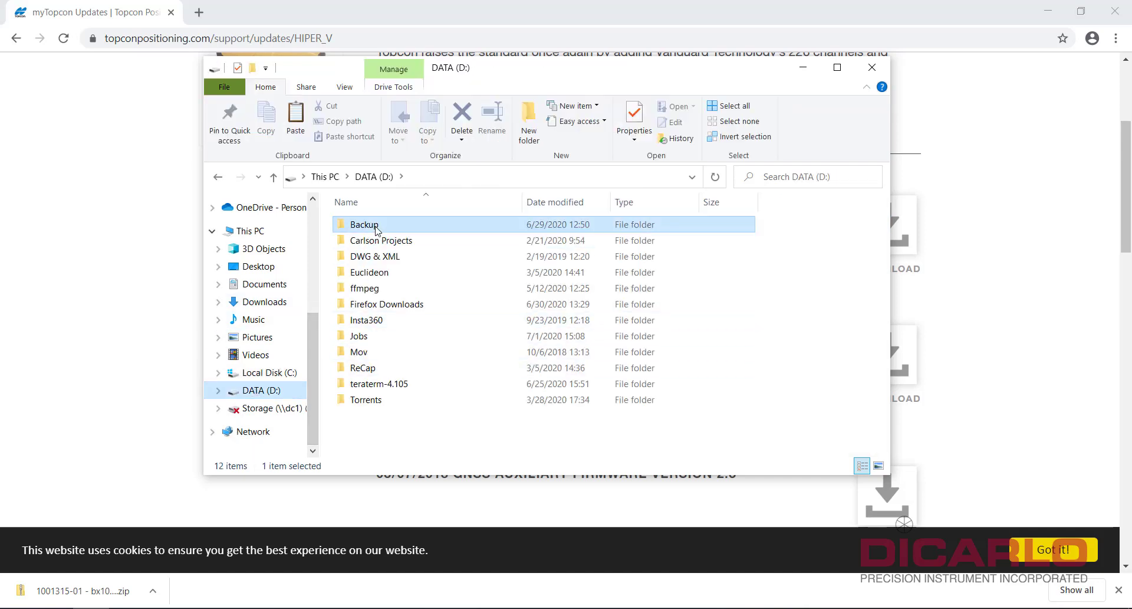
pyautogui.doubleClick(364, 224)
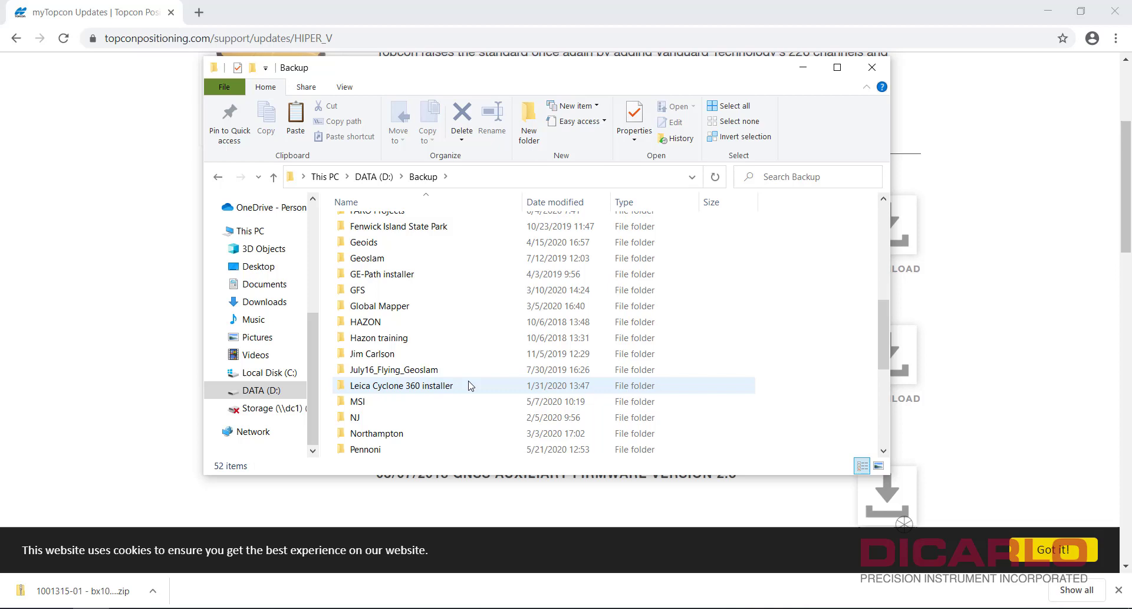
pyautogui.doubleClick(402, 385)
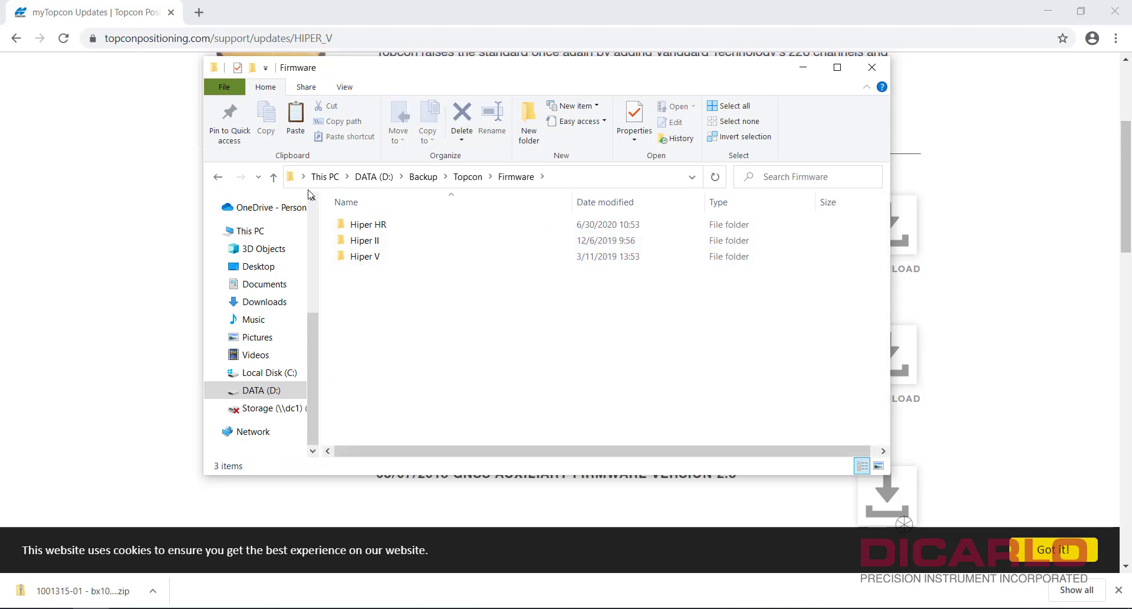
pyautogui.doubleClick(367, 256)
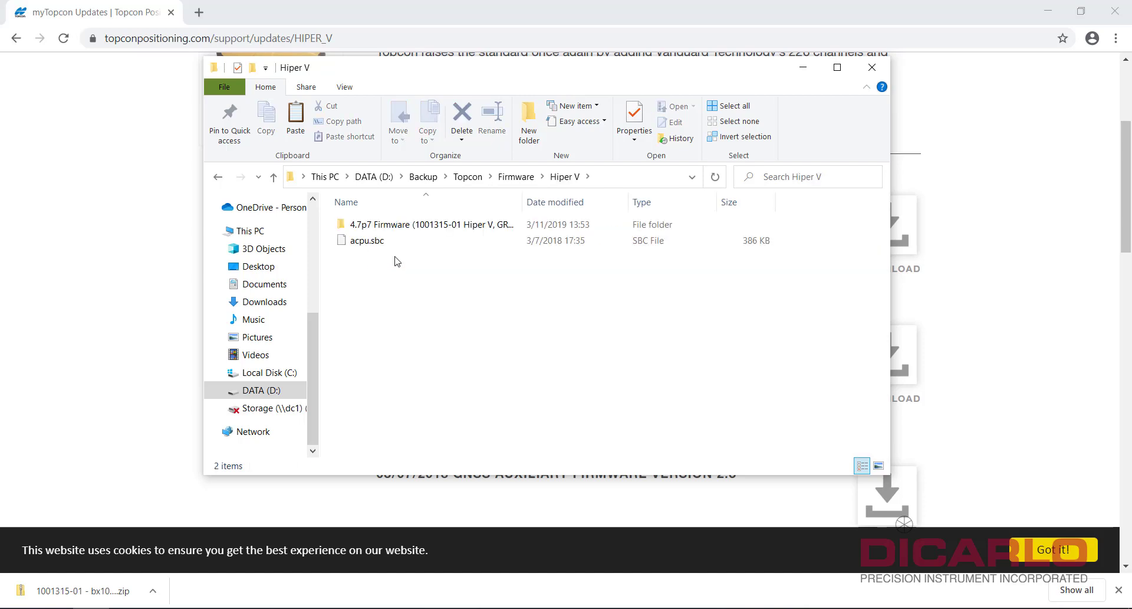
pyautogui.rightClick(395, 260)
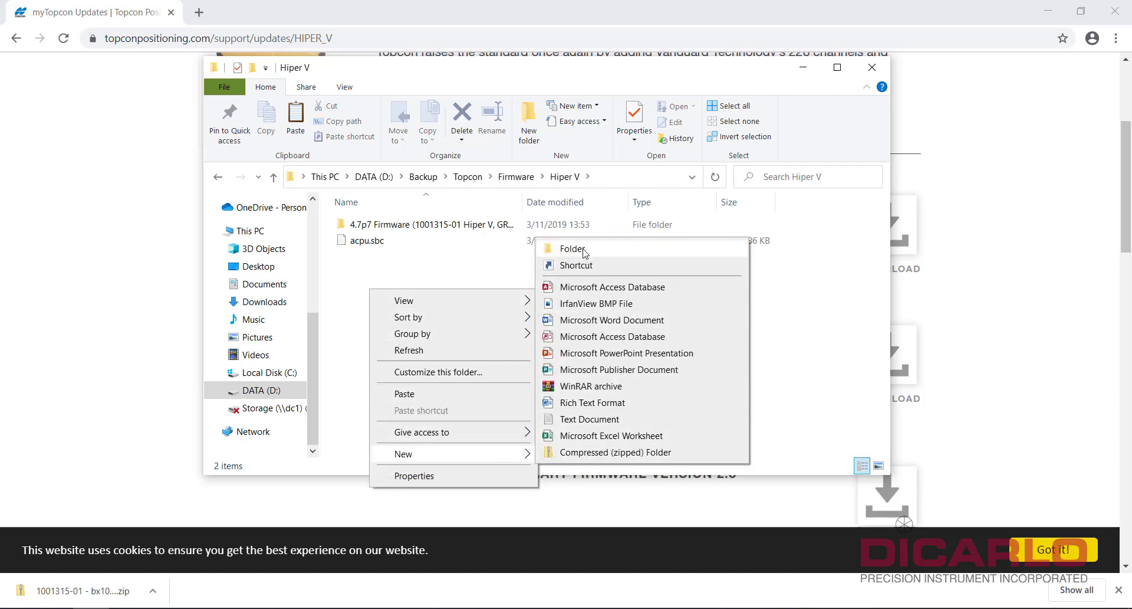
pyautogui.click(573, 248)
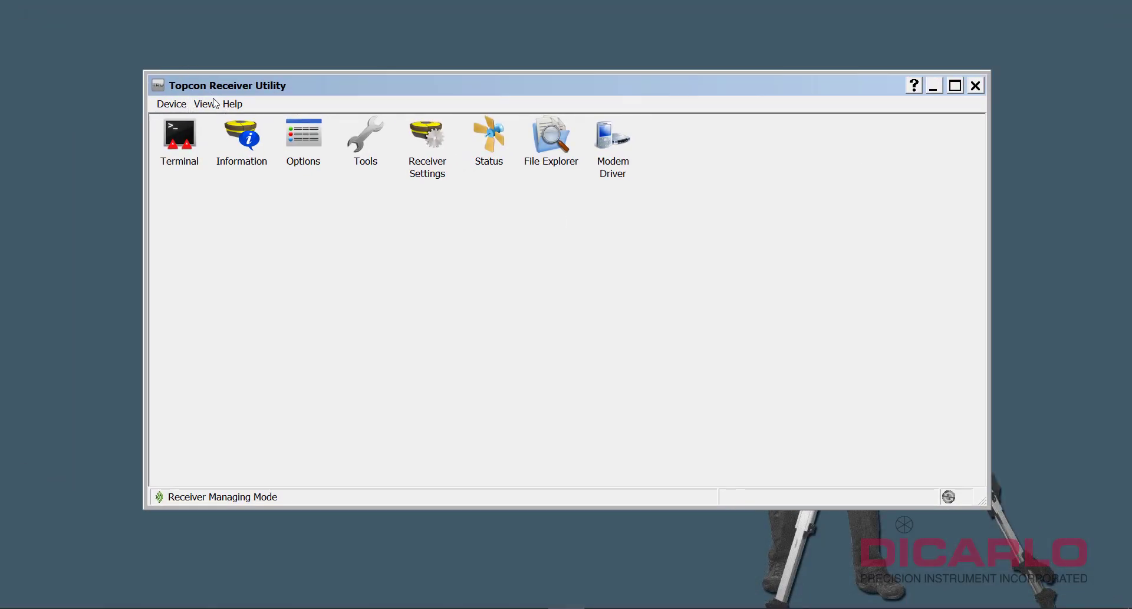
# Switch Topcon Receiver Utility to the Firmware Loading (F5) application mode.
pyautogui.click(171, 103)
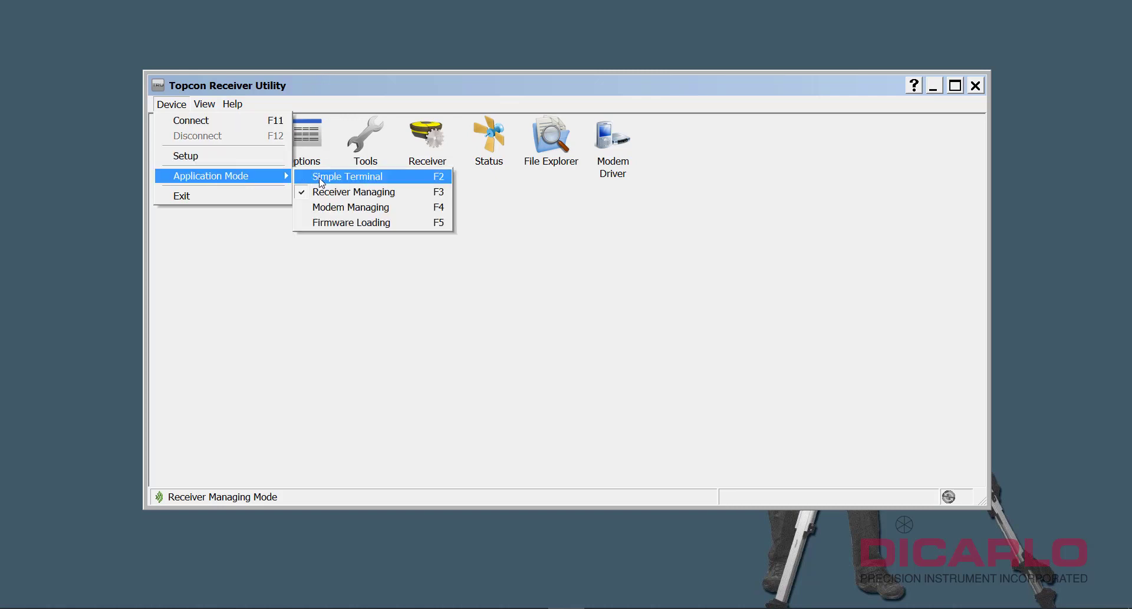
pyautogui.moveTo(326, 223)
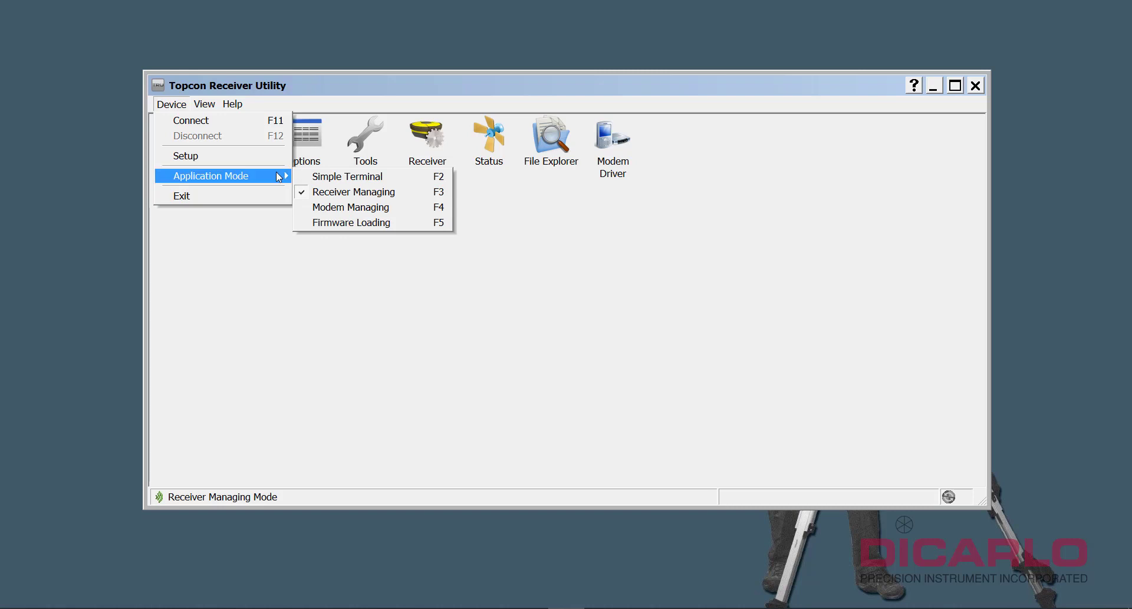
pyautogui.moveTo(361, 192)
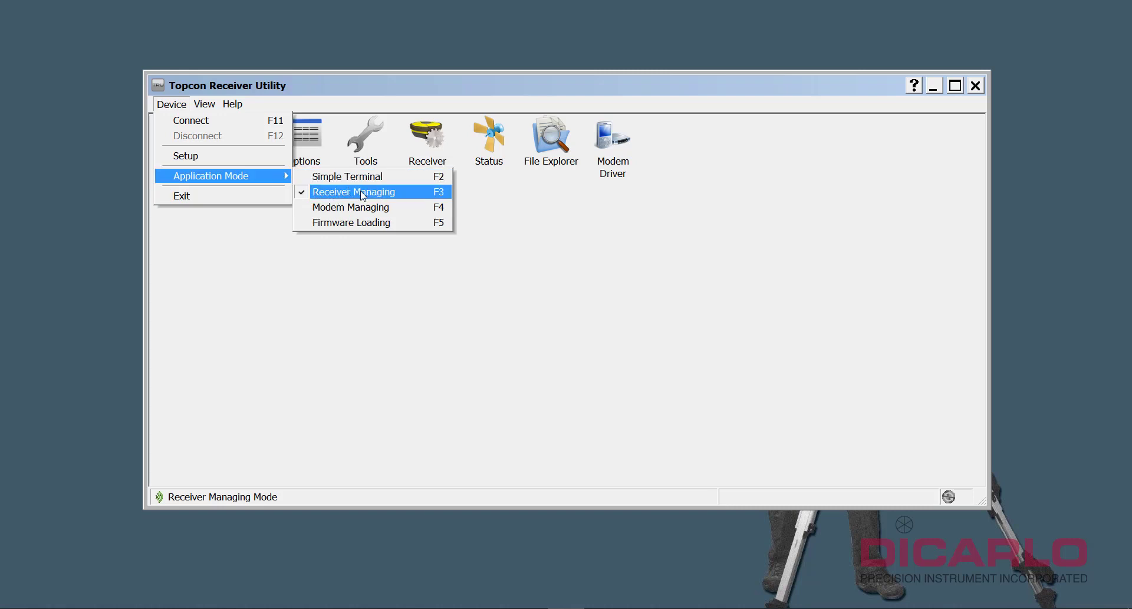
pyautogui.moveTo(351, 223)
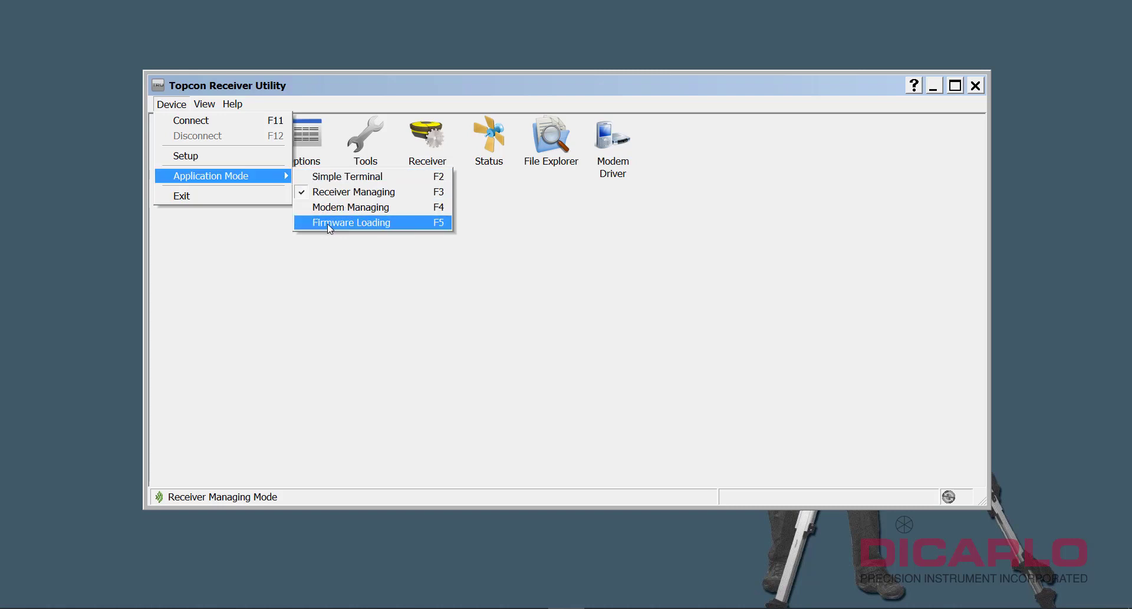
pyautogui.click(350, 222)
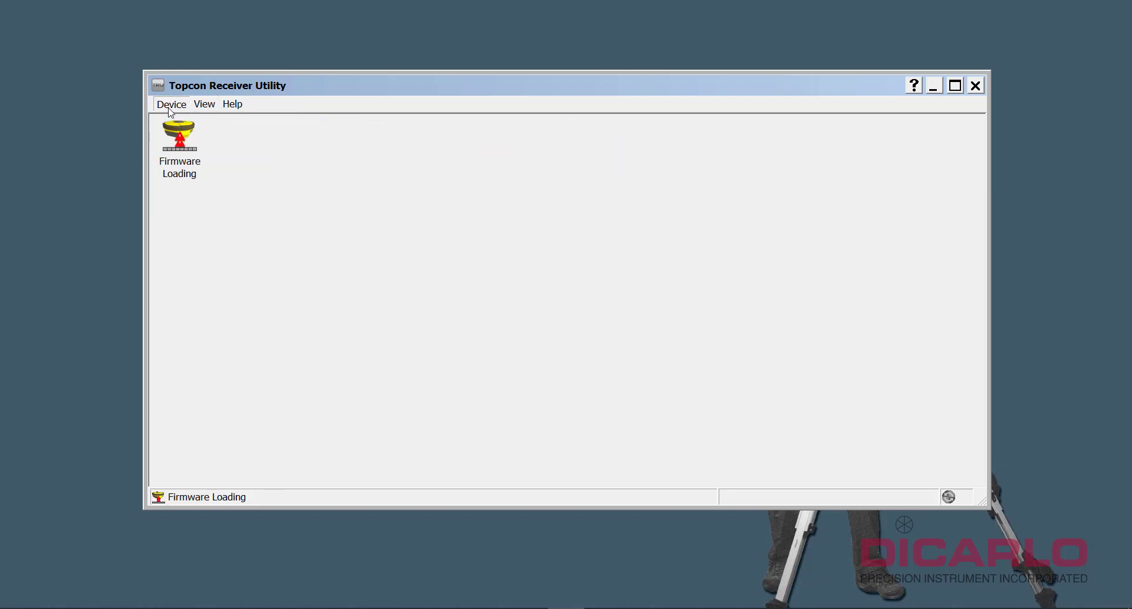
# Connect to the receiver via the Prolific USB-to-Serial Comm Port (COM5).
pyautogui.click(171, 103)
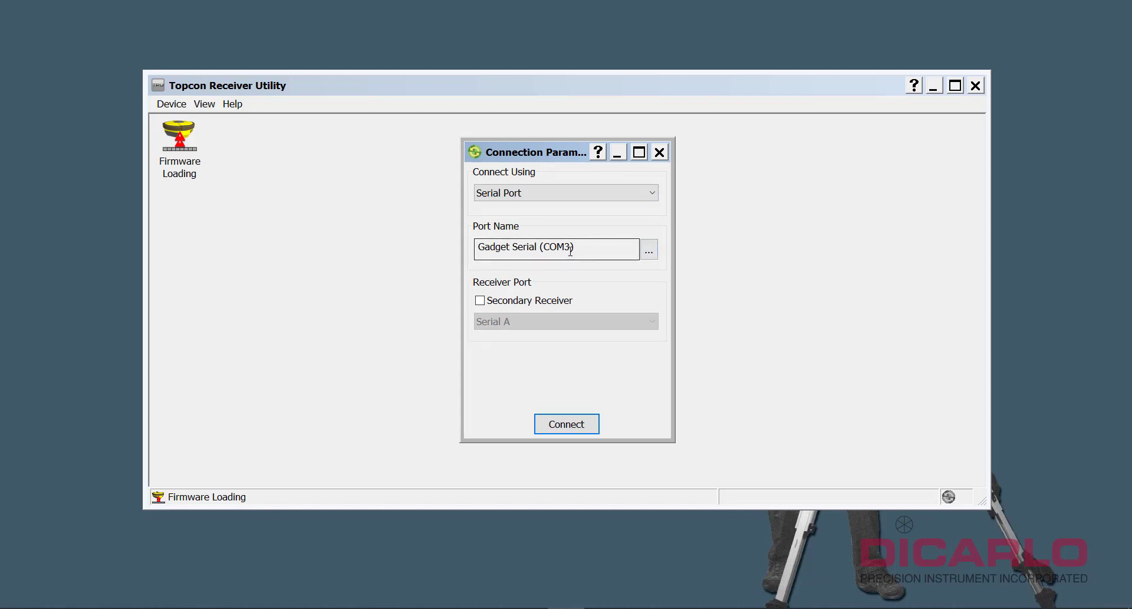
pyautogui.click(648, 249)
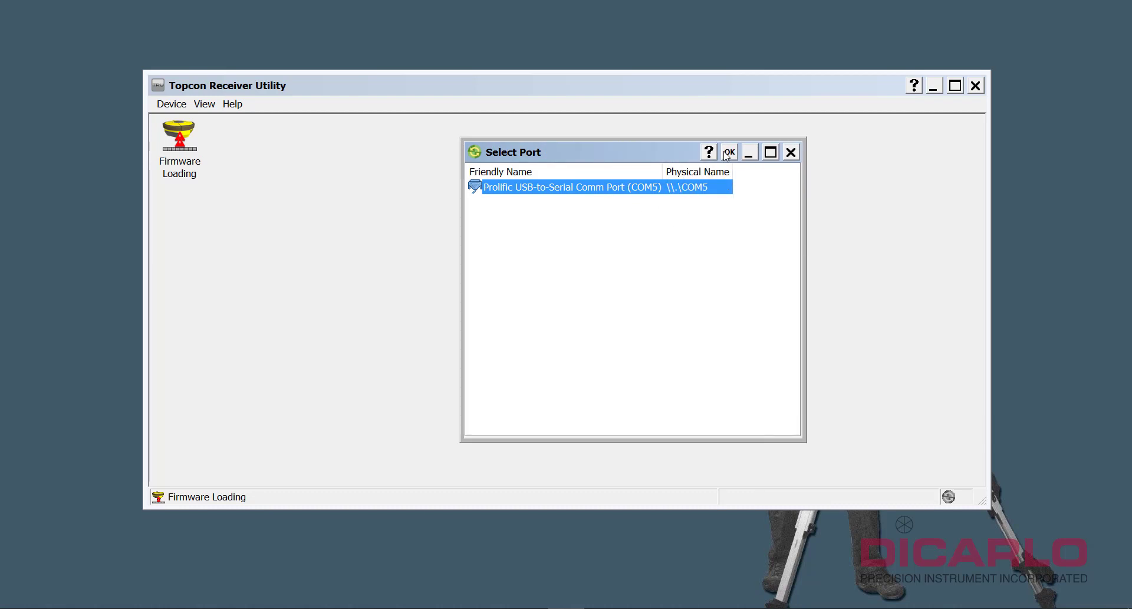
pyautogui.click(729, 152)
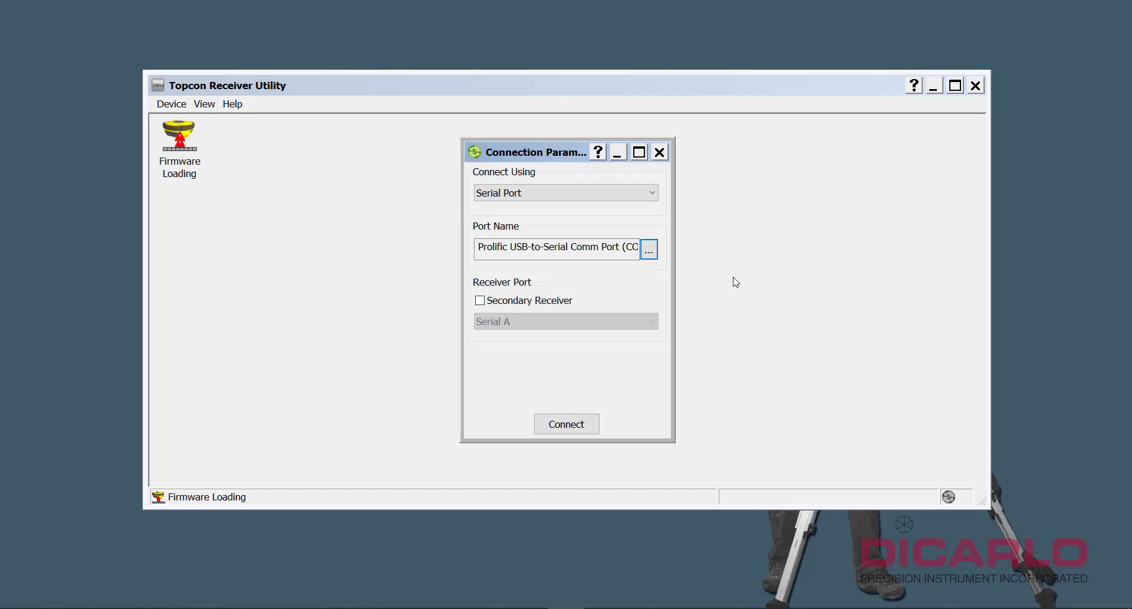
pyautogui.moveTo(740, 359)
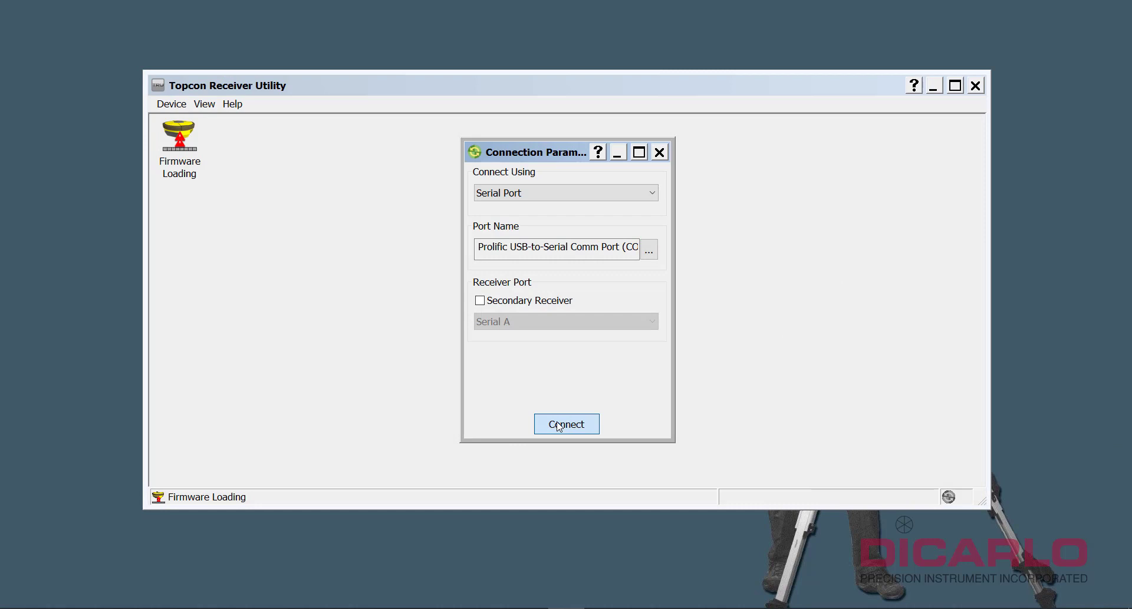
pyautogui.click(566, 424)
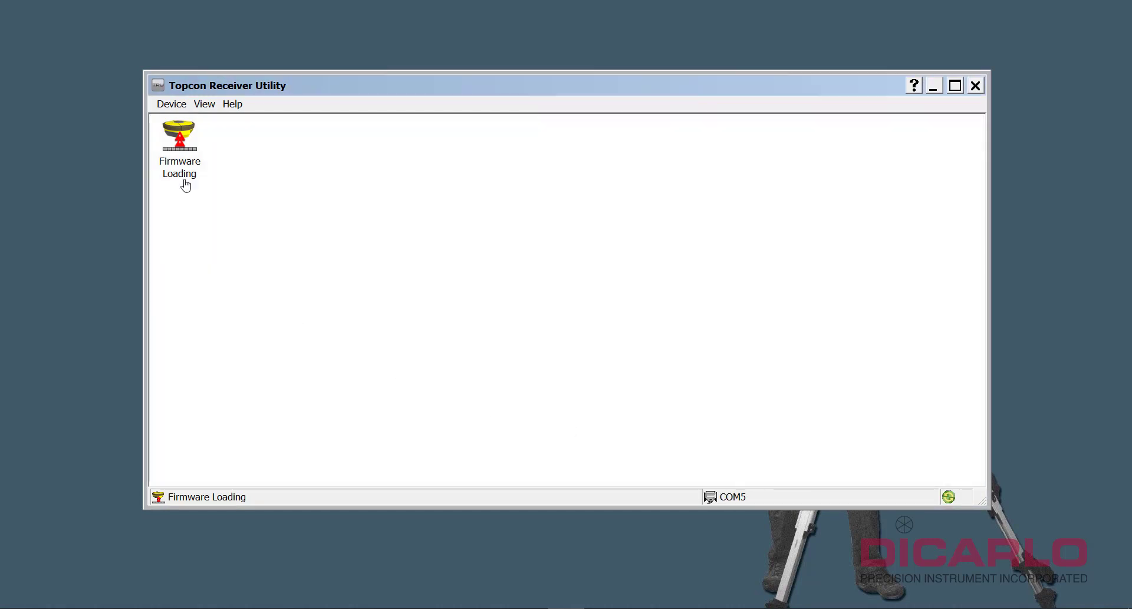
# Target the Receiver with two-file (.ldr and .ldp) image format and Soft Break capture.
pyautogui.doubleClick(179, 136)
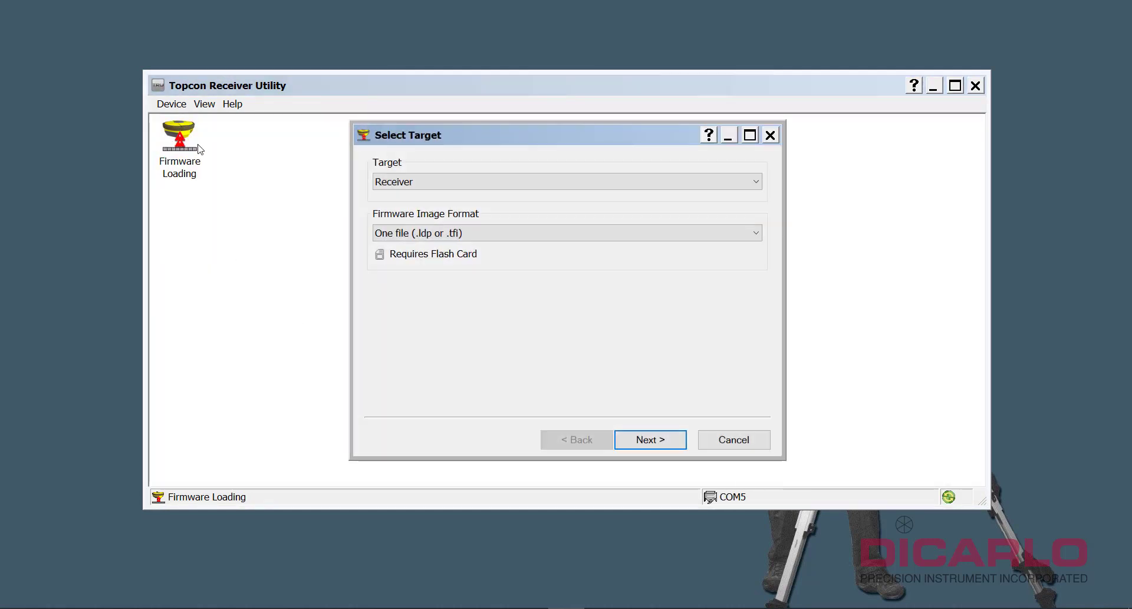
pyautogui.click(567, 181)
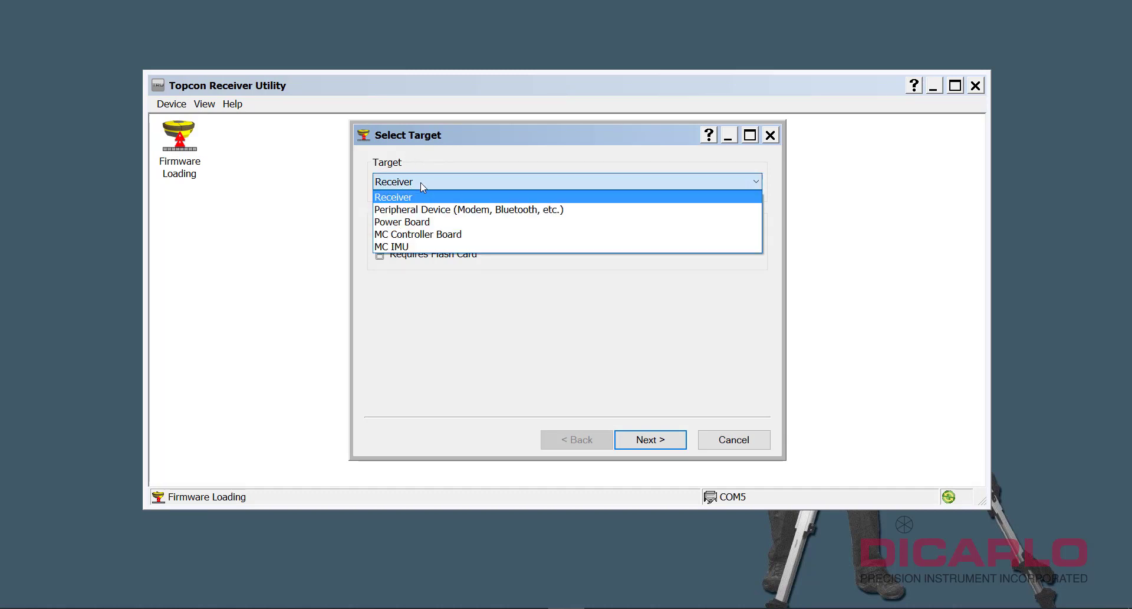
pyautogui.click(393, 196)
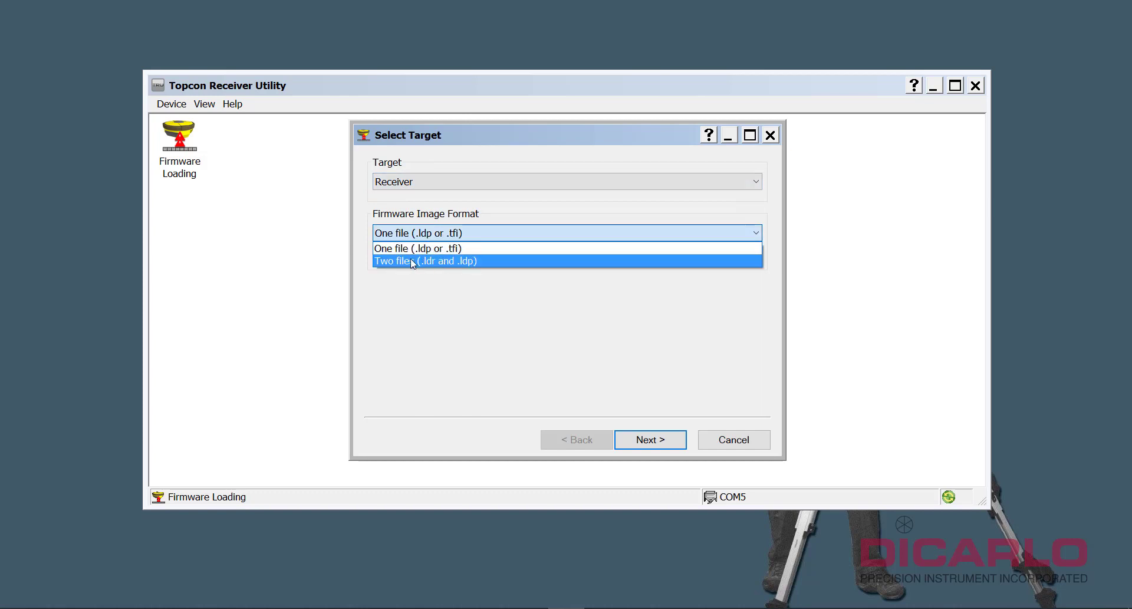
pyautogui.click(425, 261)
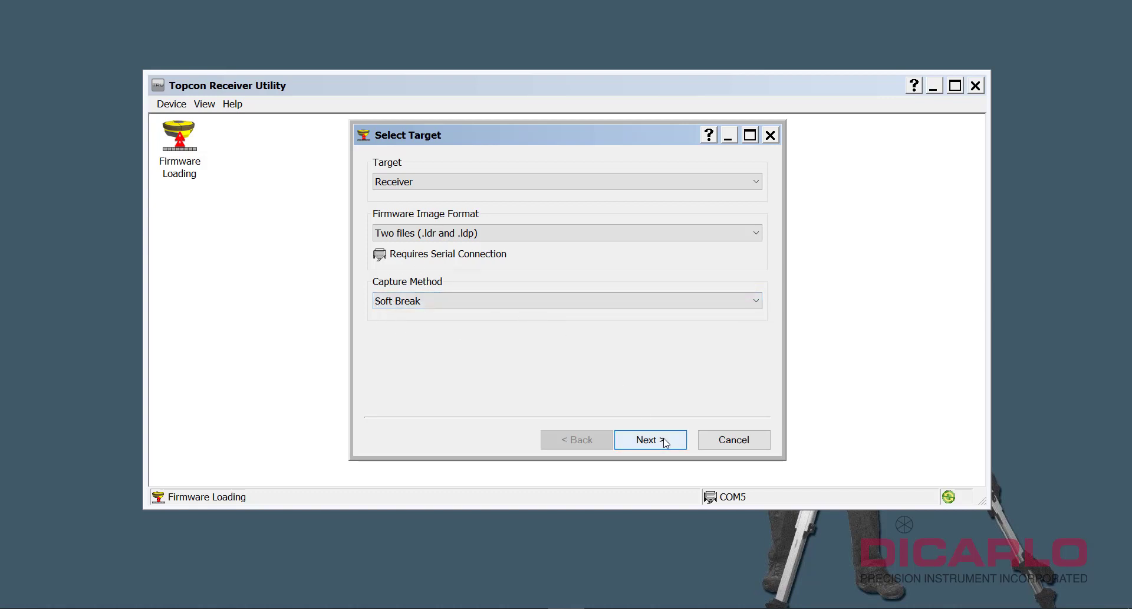
# Advance past the Select Target, Information and Select Settings pages to Select Files.
pyautogui.click(649, 439)
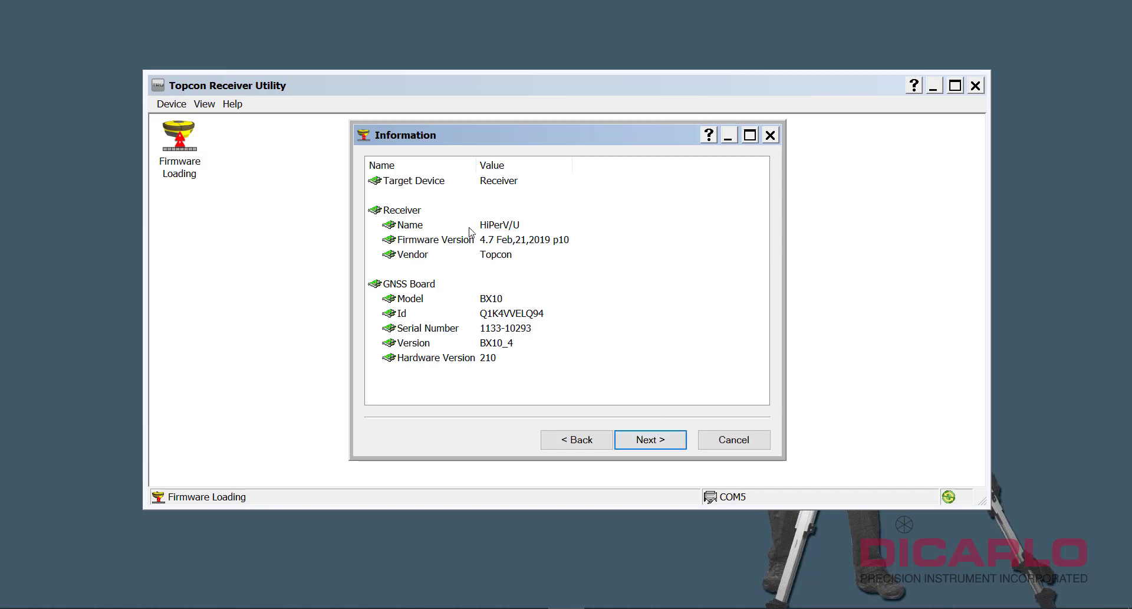
pyautogui.moveTo(473, 182)
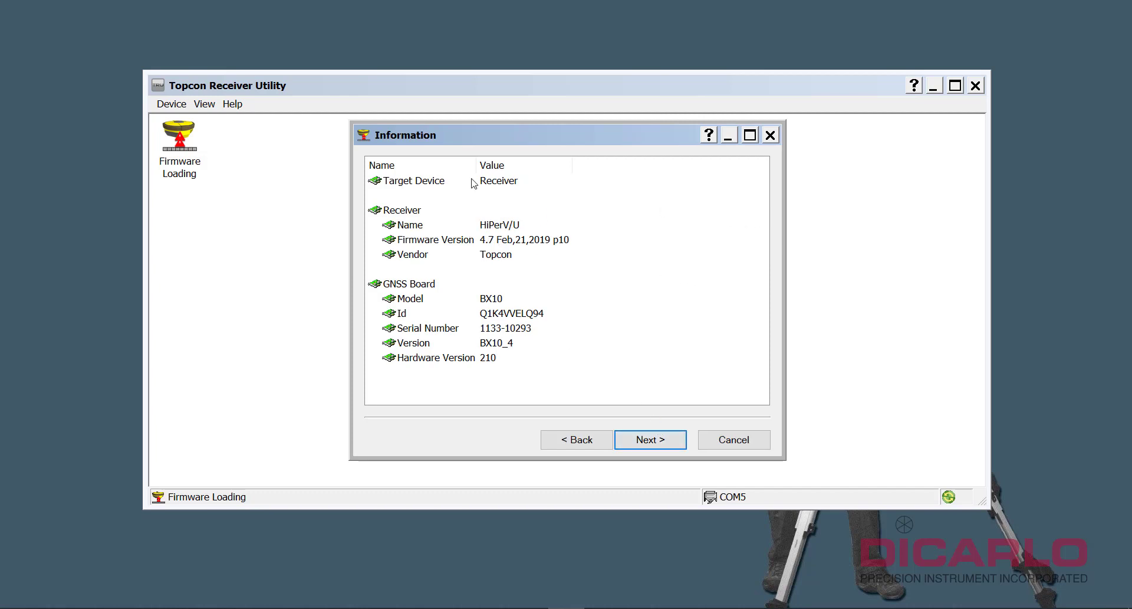
pyautogui.moveTo(489, 248)
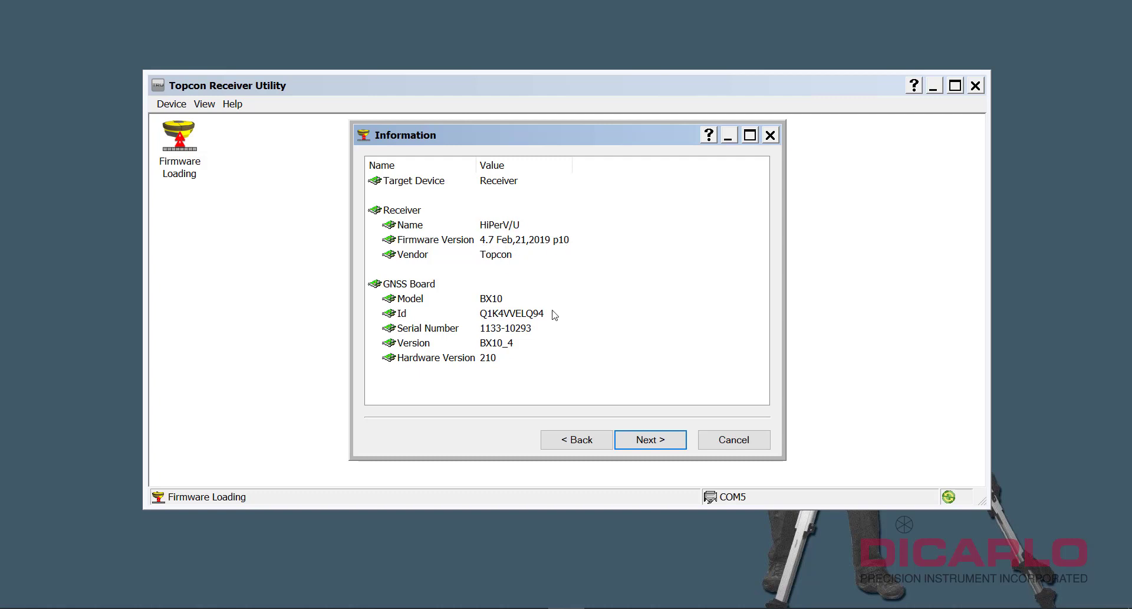
pyautogui.click(649, 438)
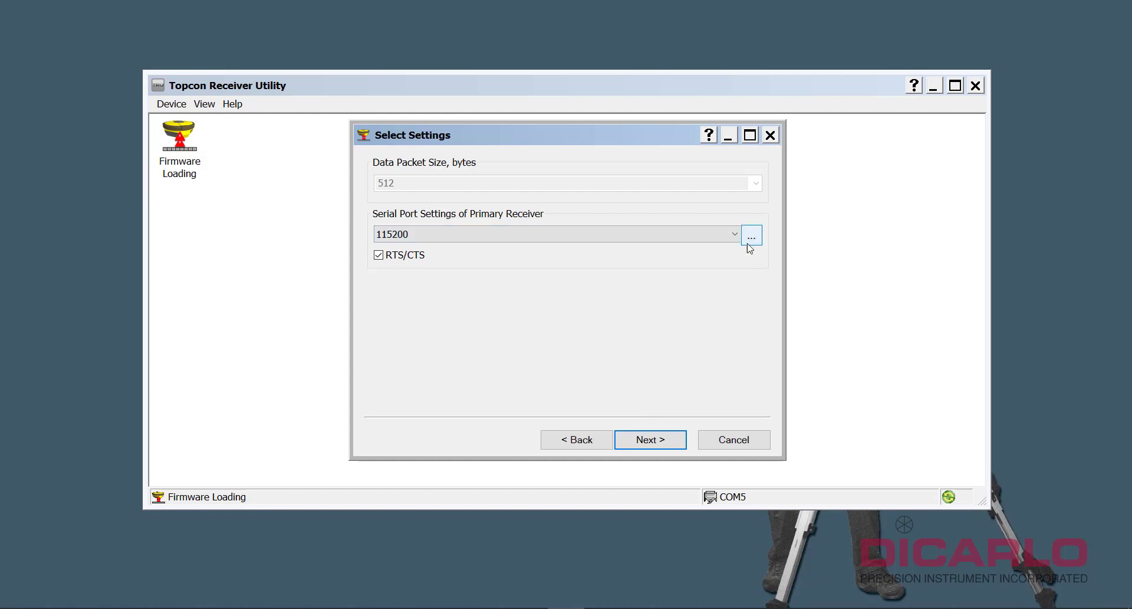
pyautogui.click(649, 439)
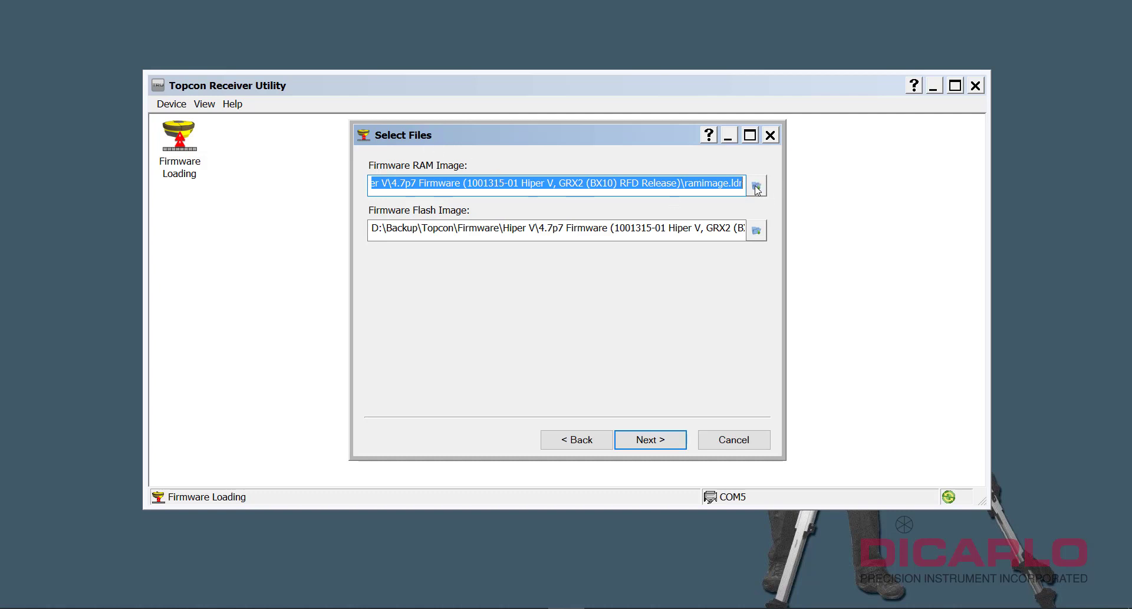
# Set the Firmware RAM Image to ramimage.ldr from the 4.8\bx10_4_8 folder.
pyautogui.click(756, 185)
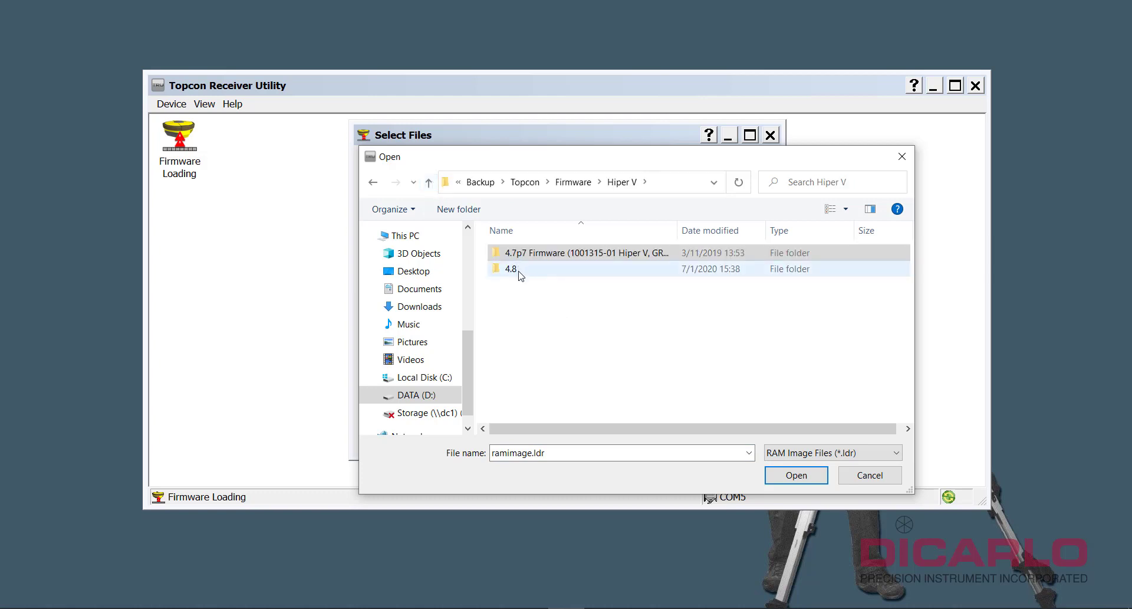
pyautogui.doubleClick(510, 268)
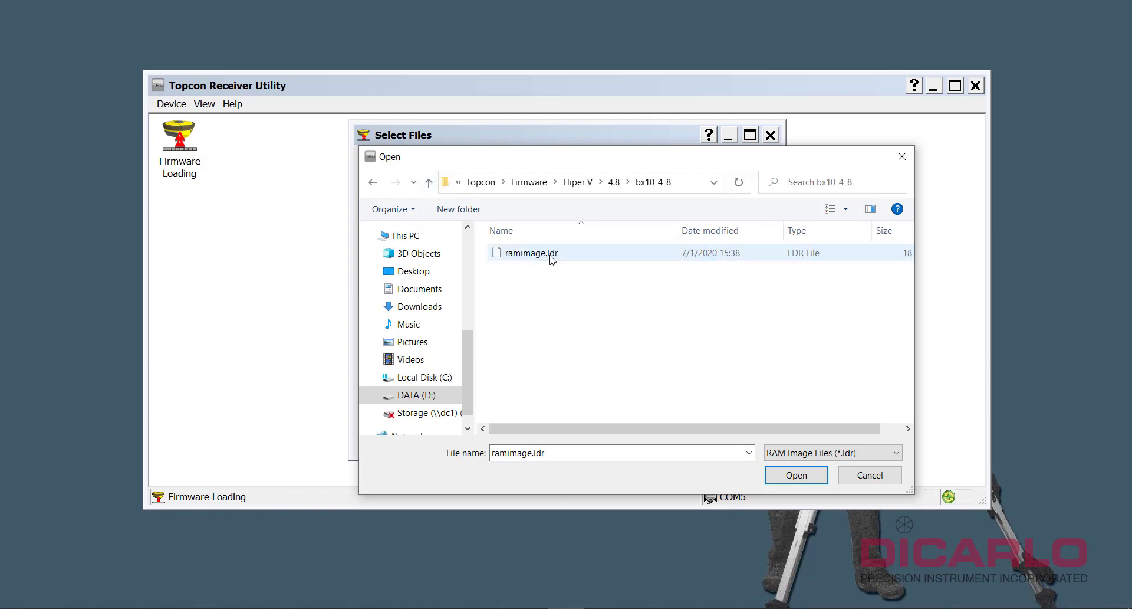
pyautogui.click(531, 252)
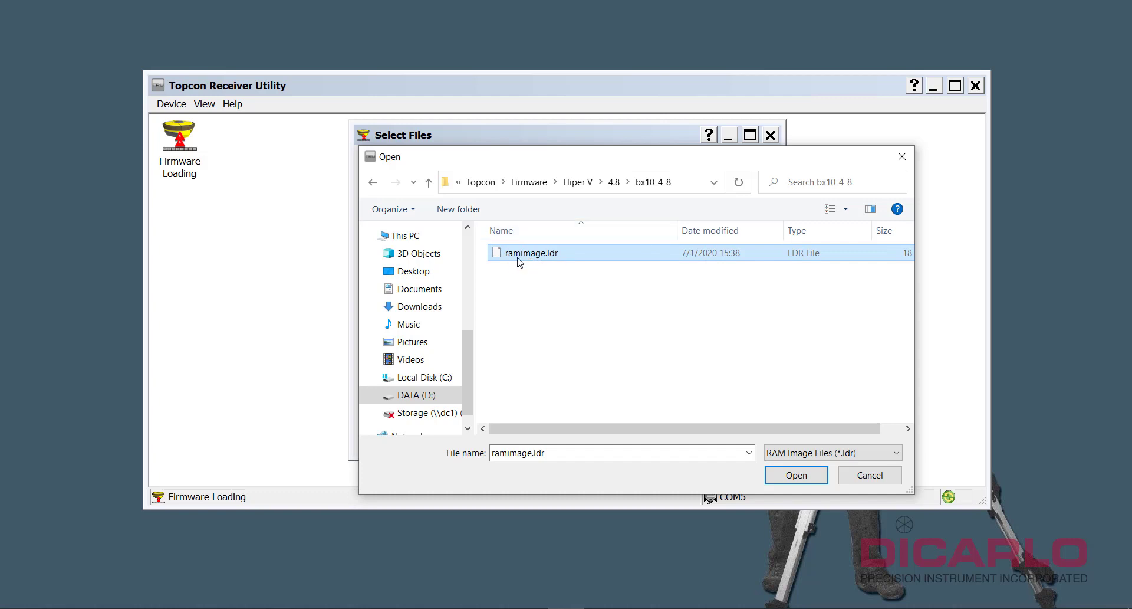
pyautogui.click(795, 475)
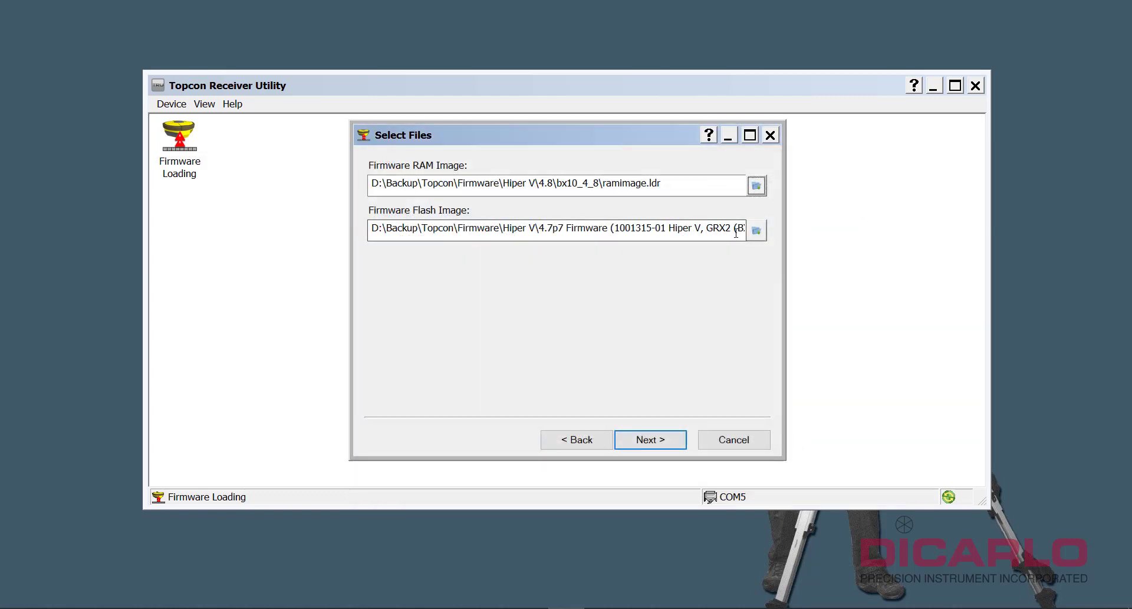
# Set the Flash Image to main.ldp from the same bx10_4_8 folder.
pyautogui.click(756, 230)
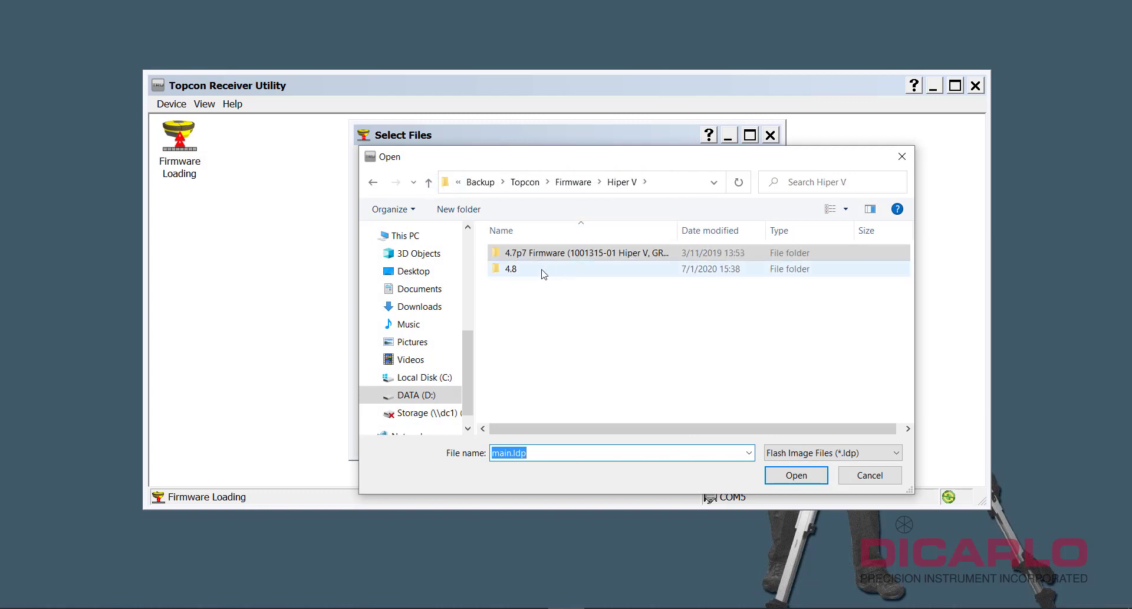
pyautogui.doubleClick(510, 269)
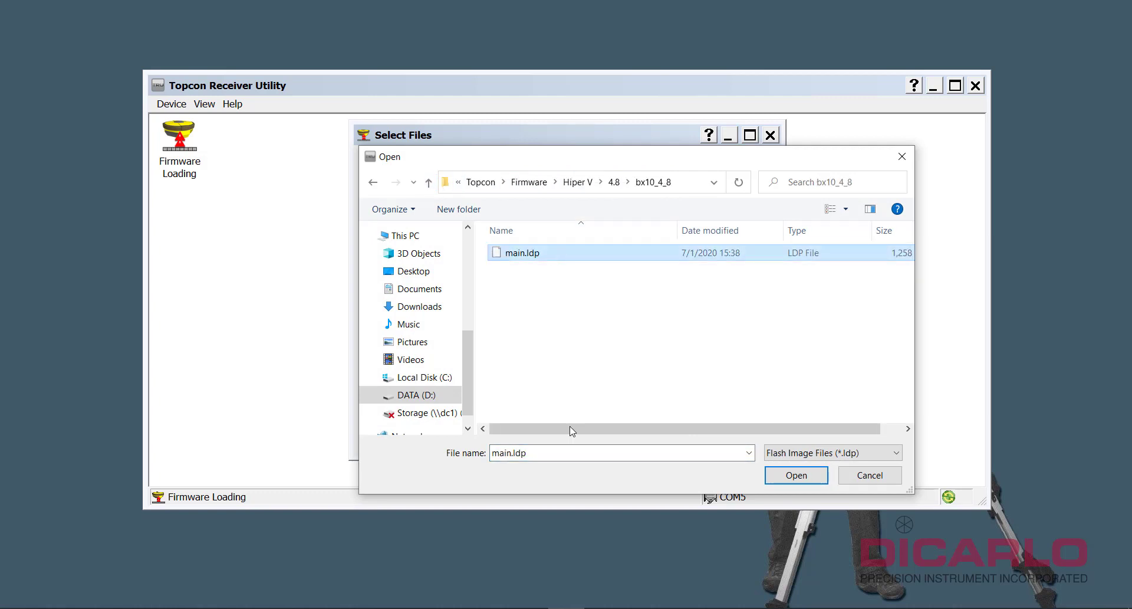
pyautogui.click(795, 475)
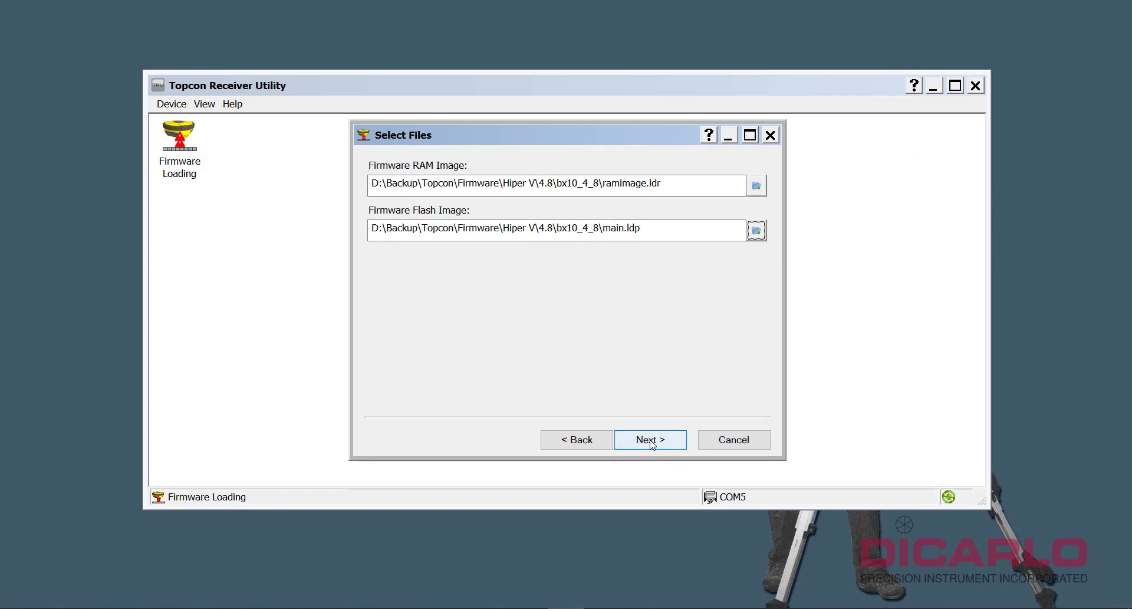
# Install the 4.8 firmware and acknowledge the successful update message.
pyautogui.click(649, 440)
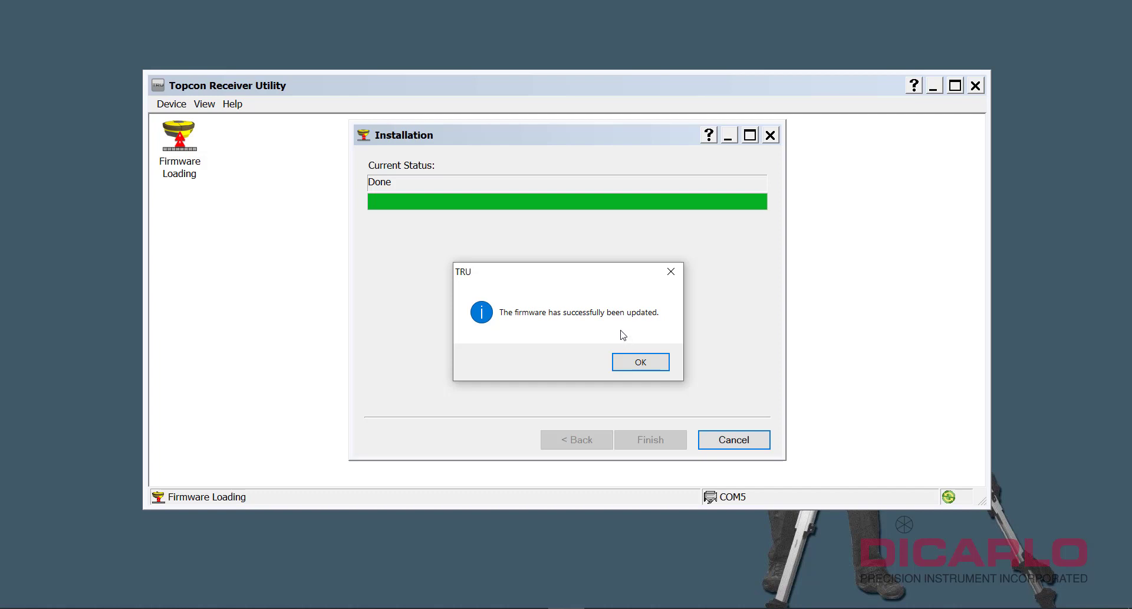
pyautogui.click(638, 361)
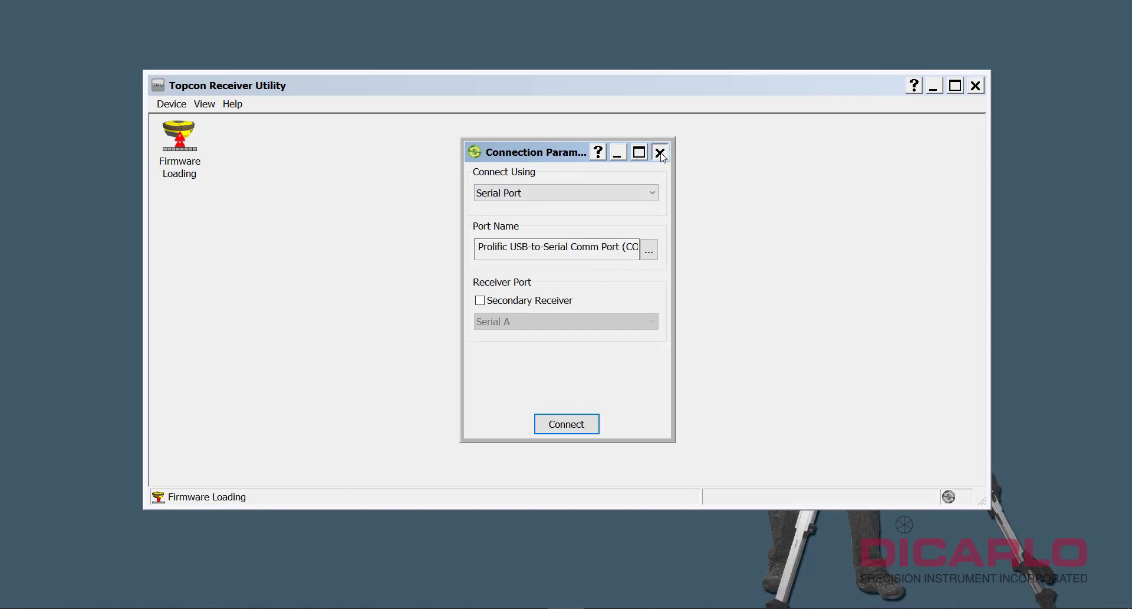
# Dismiss the connection prompt and switch to Receiver Managing application mode.
pyautogui.click(171, 104)
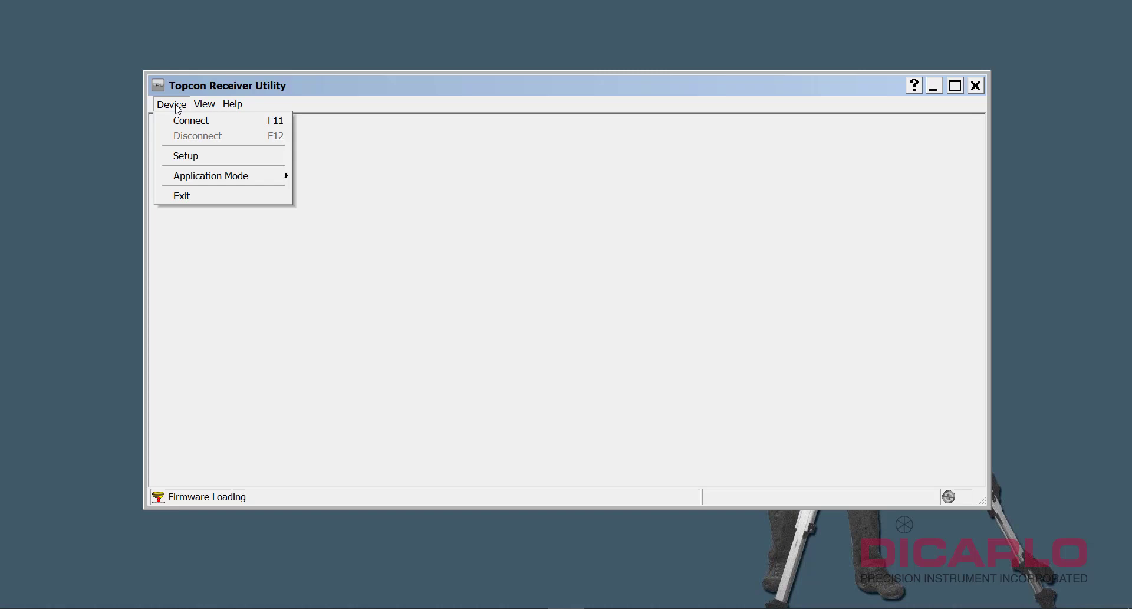
pyautogui.click(210, 175)
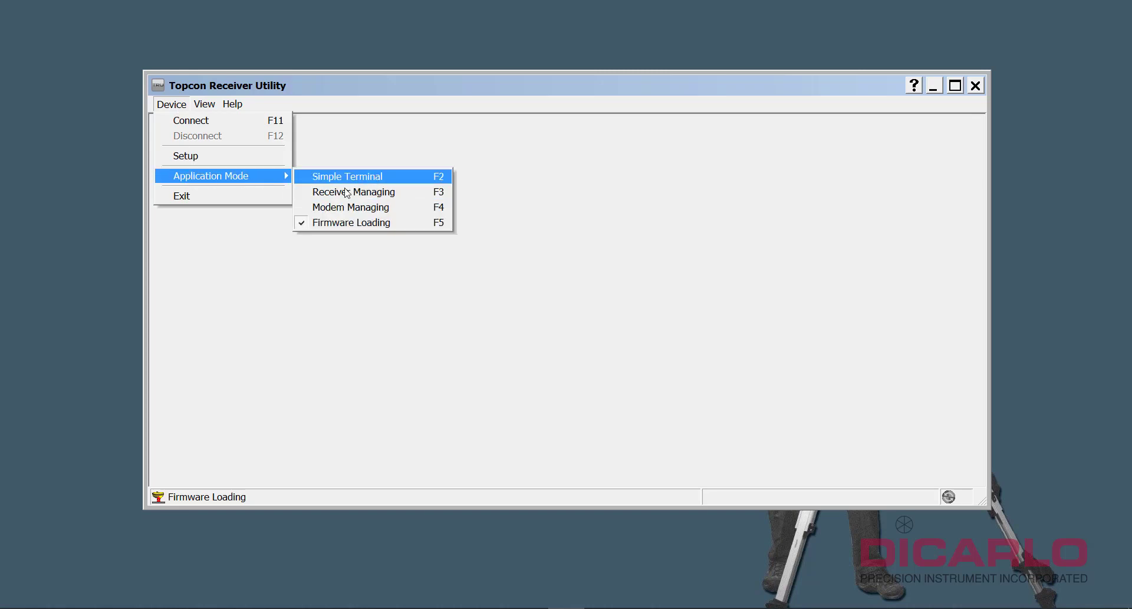
pyautogui.click(353, 191)
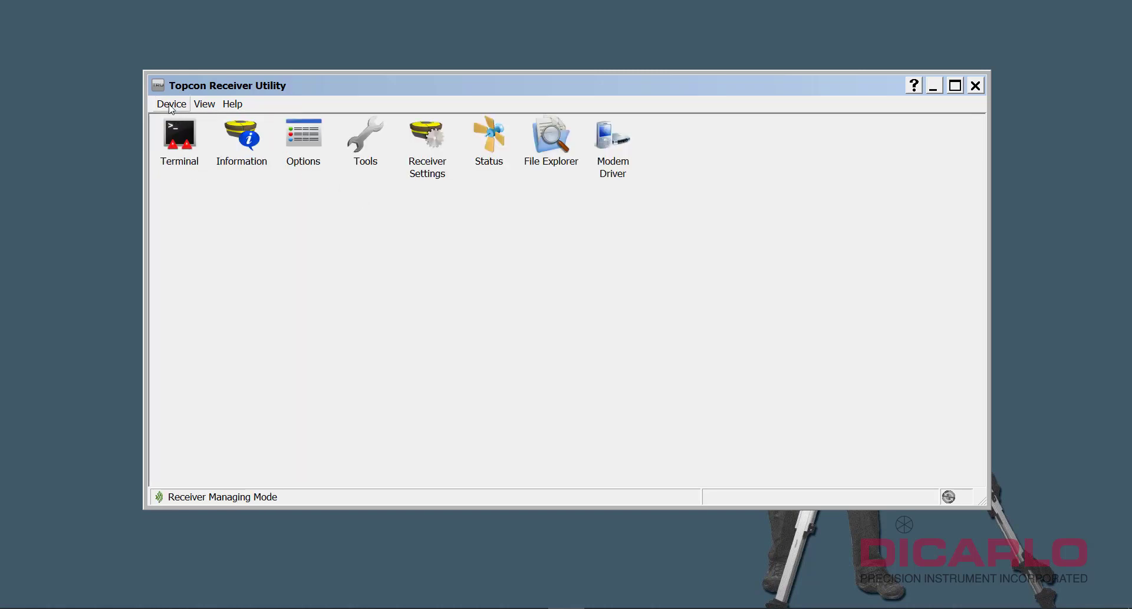
# Connect to the HiPer V over serial port COM5, dismissing the expired leased options warning.
pyautogui.click(171, 103)
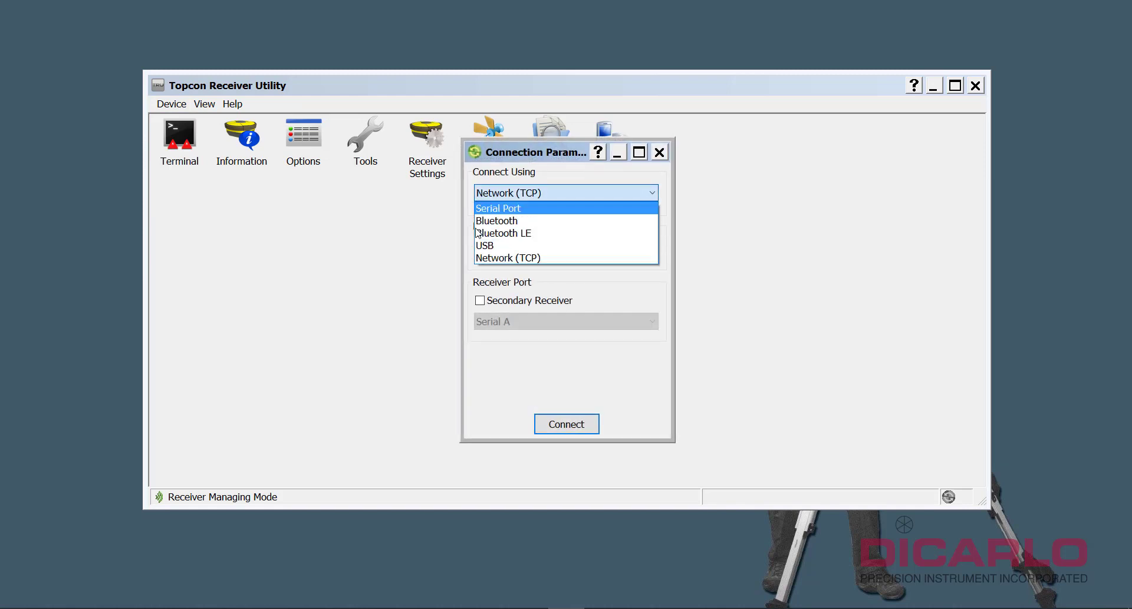
pyautogui.click(497, 208)
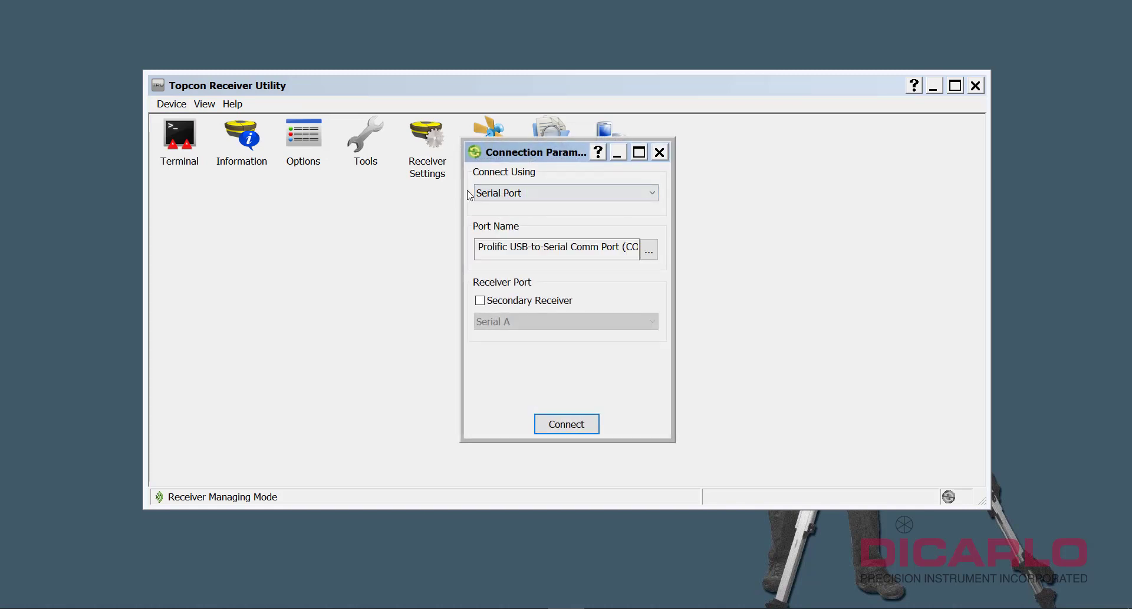
pyautogui.click(647, 247)
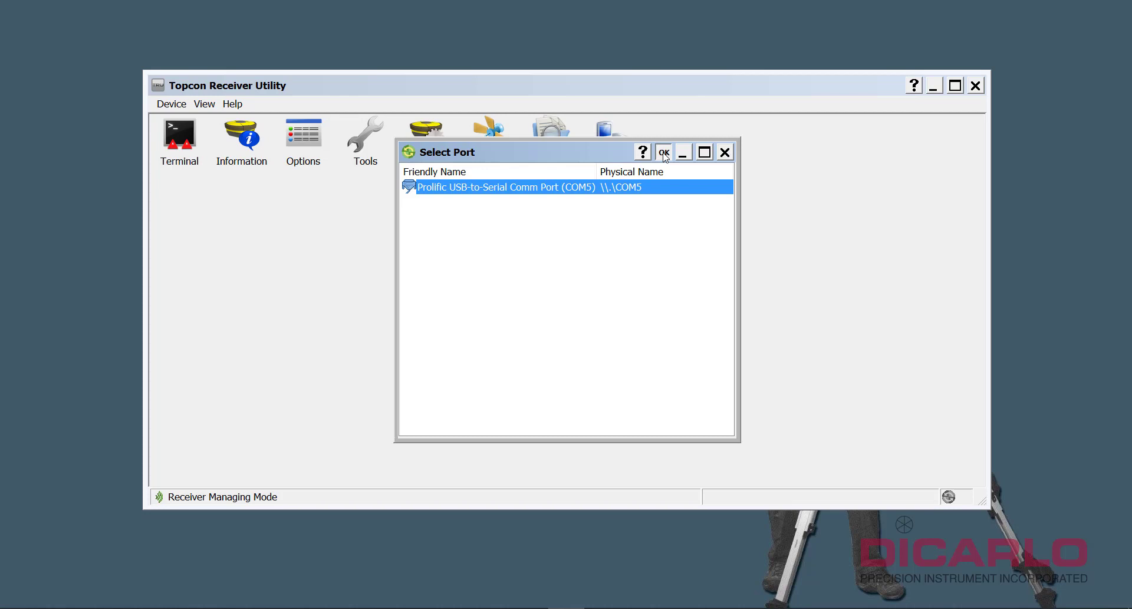
pyautogui.click(662, 152)
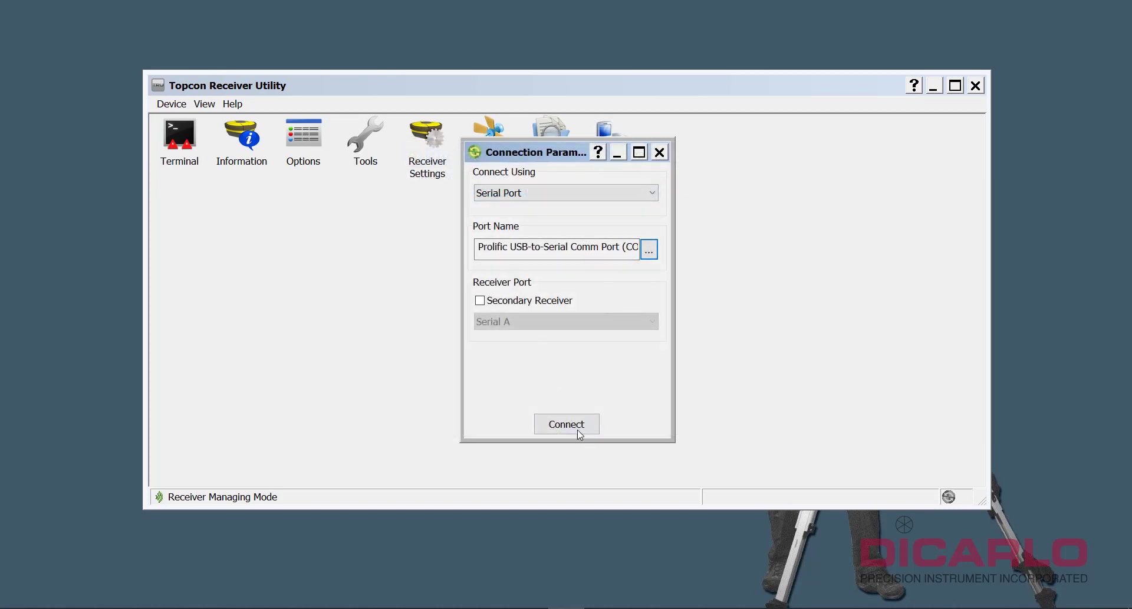
pyautogui.click(566, 424)
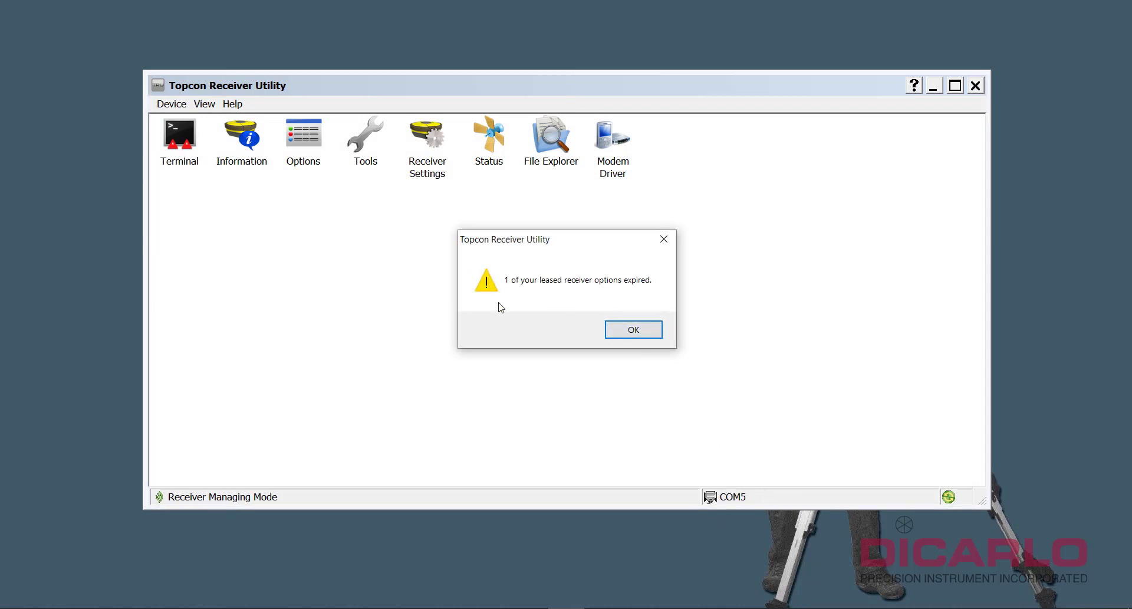
pyautogui.click(633, 329)
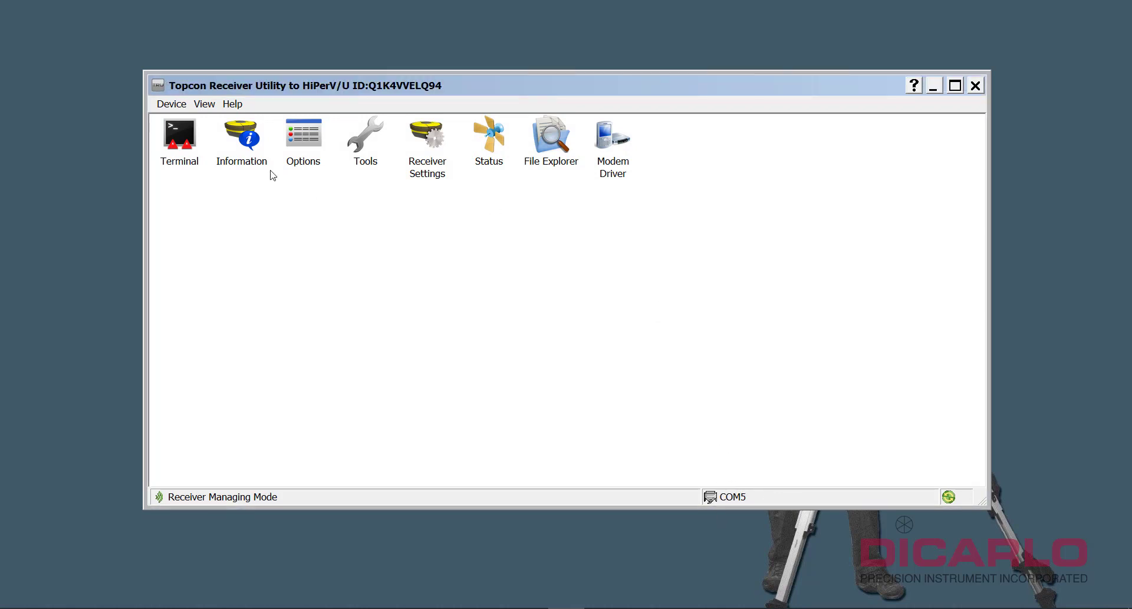
pyautogui.click(241, 132)
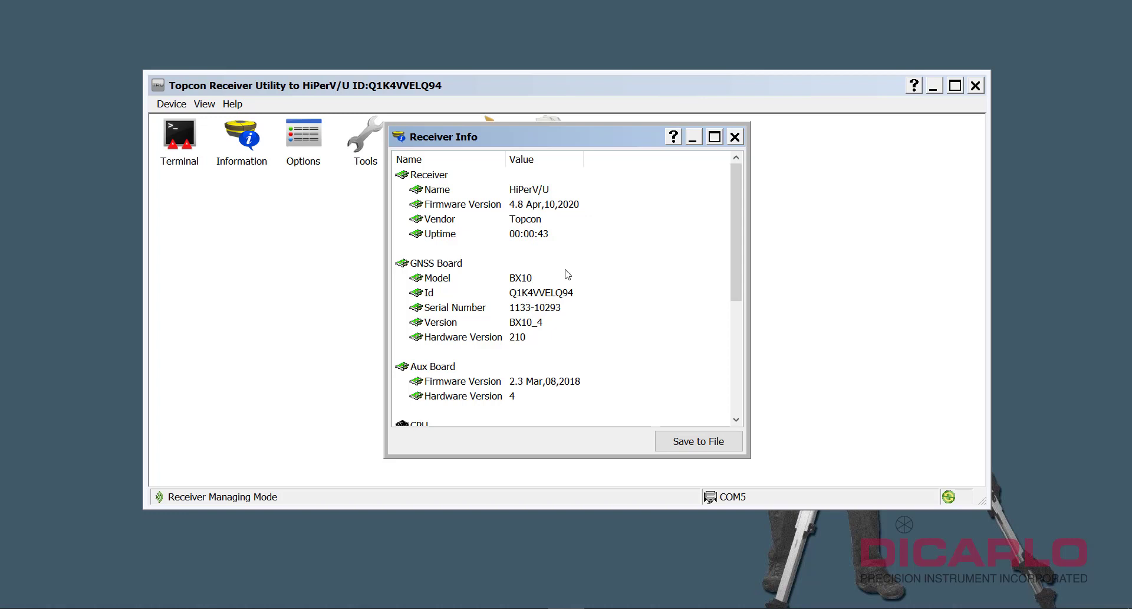
pyautogui.moveTo(612, 204)
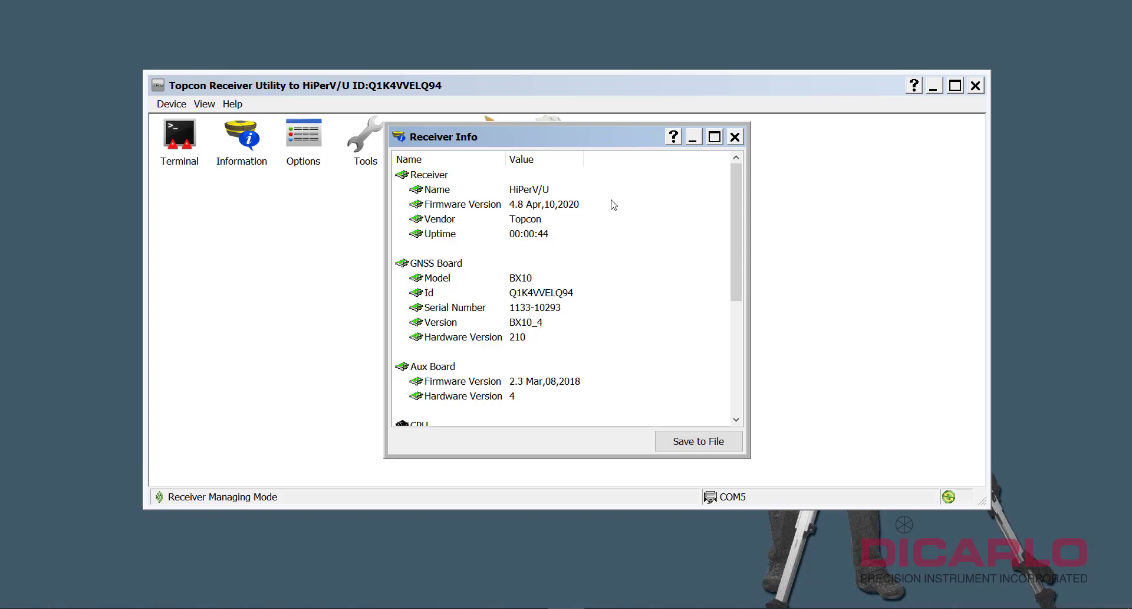
pyautogui.click(242, 132)
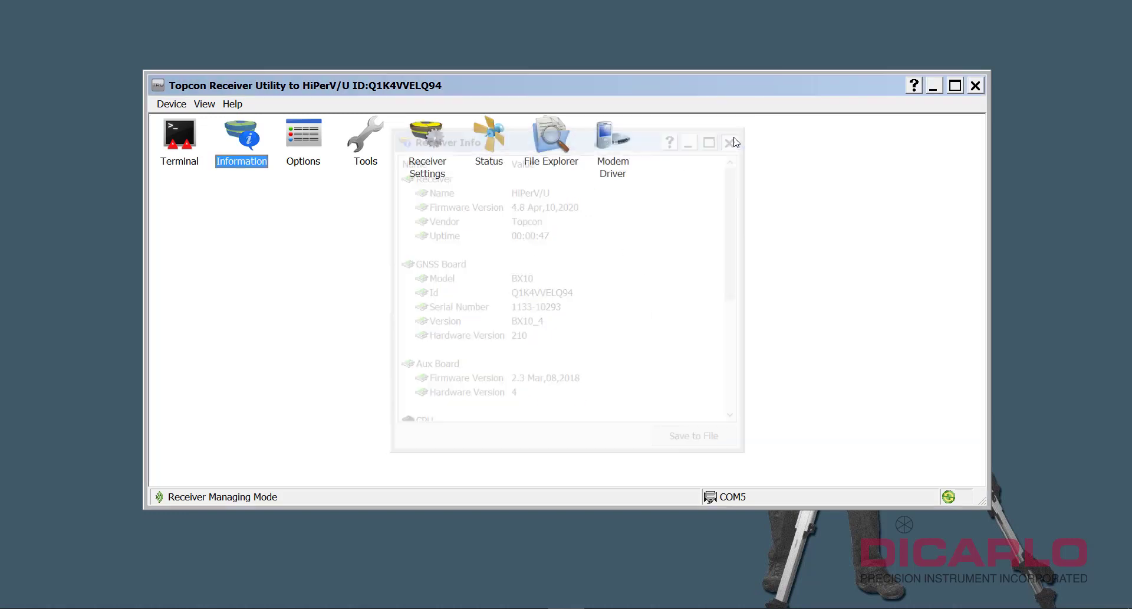
pyautogui.click(171, 104)
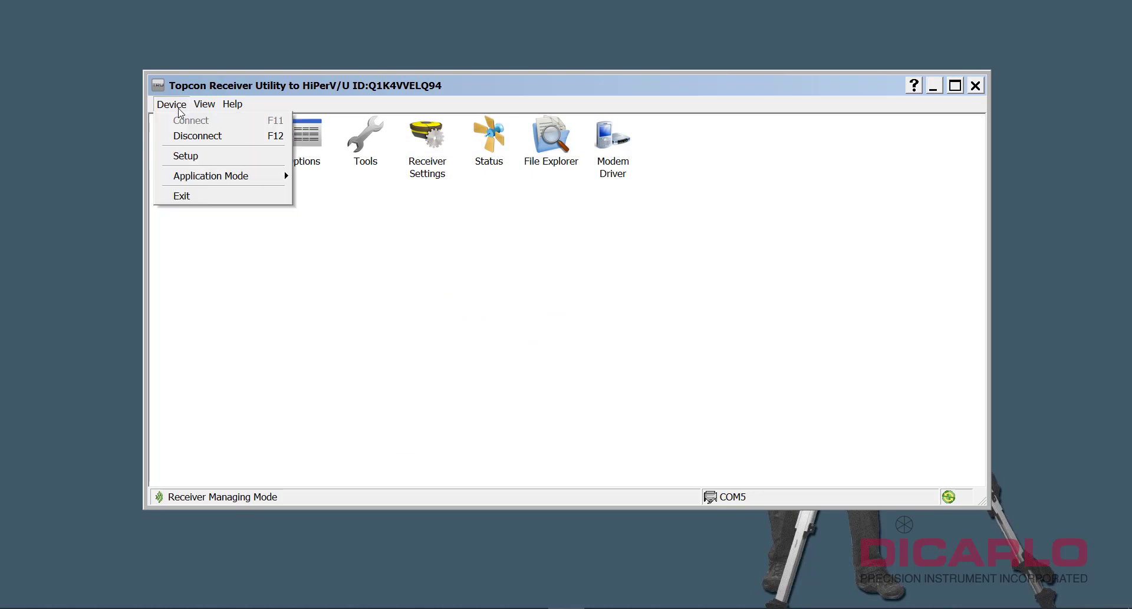